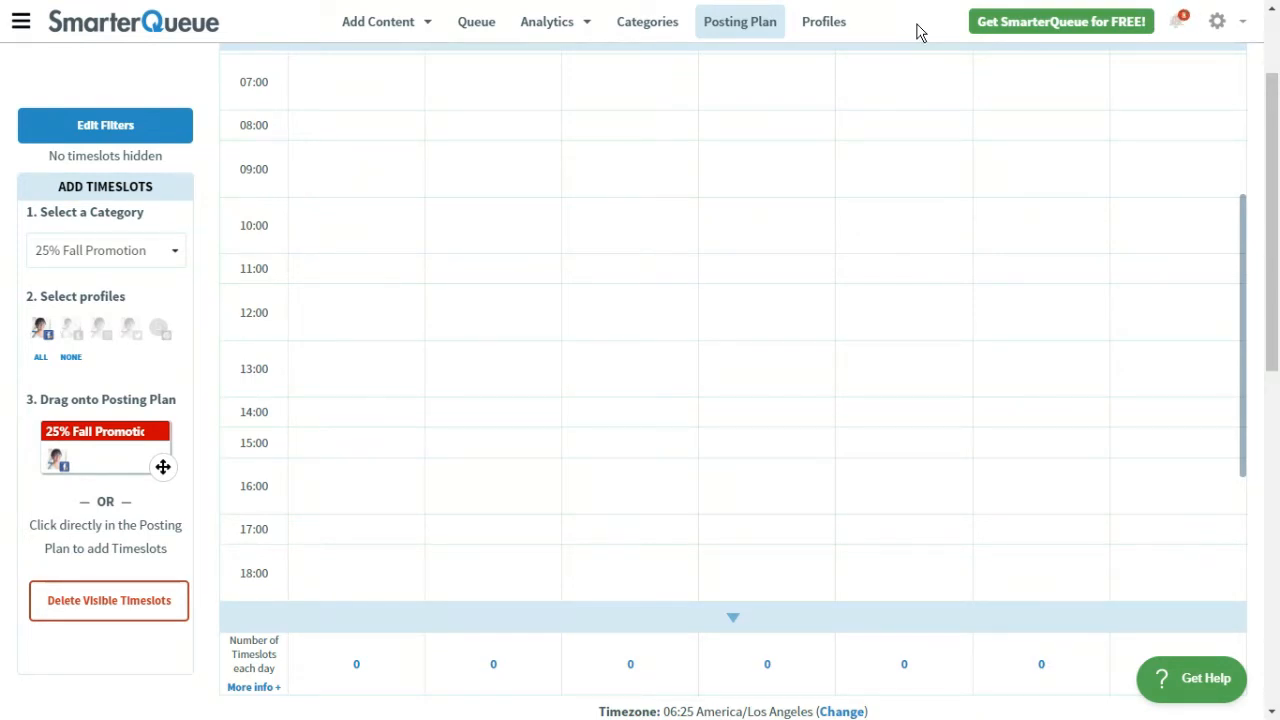
mouse_move(785, 21)
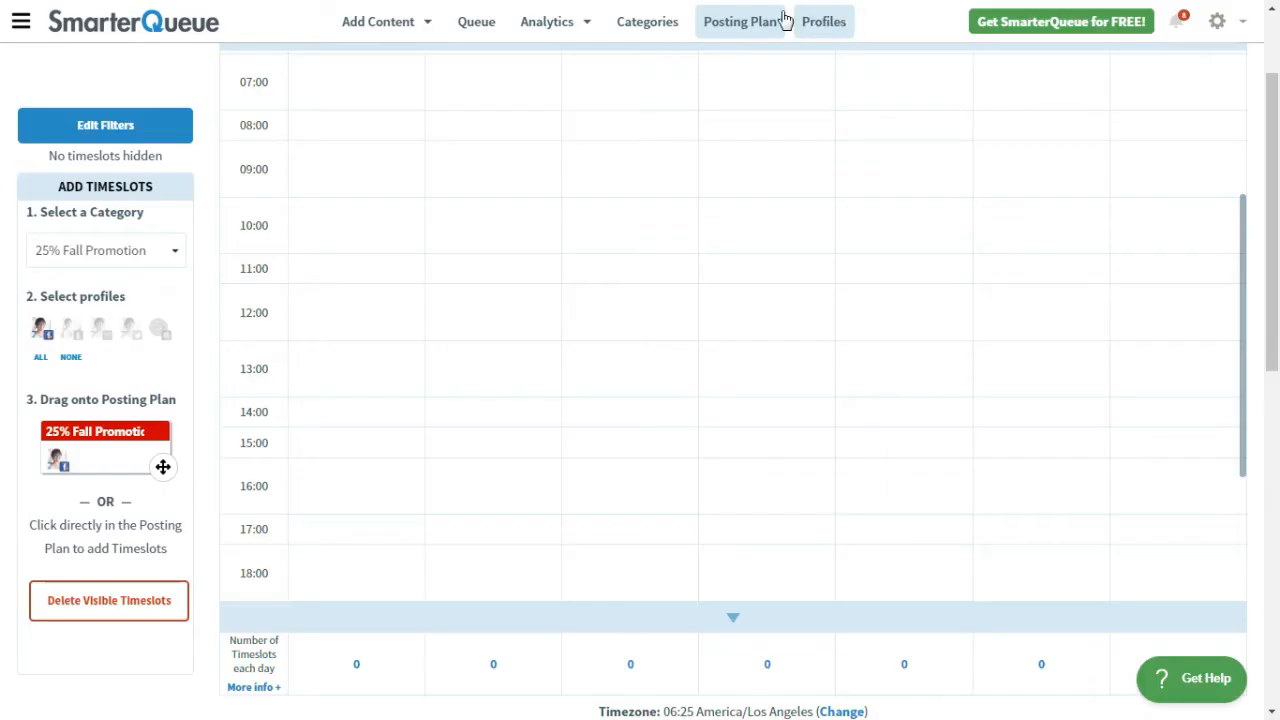
mouse_move(762, 25)
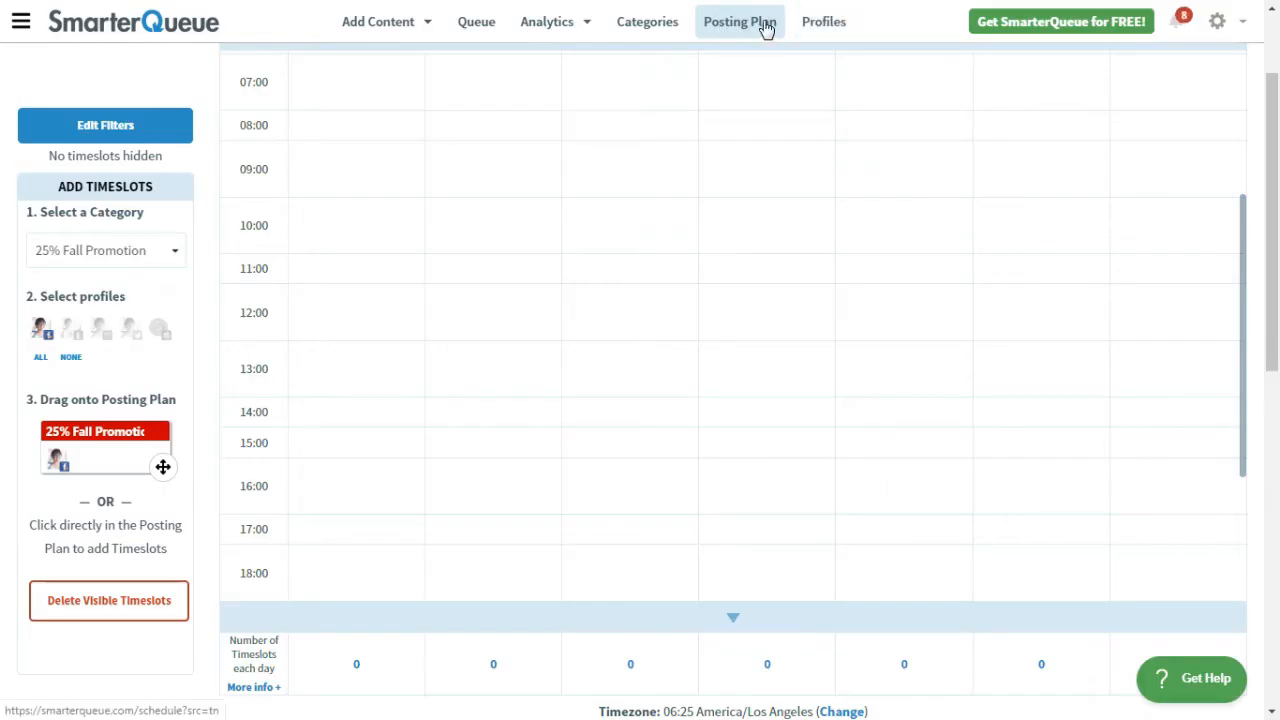
mouse_move(513, 92)
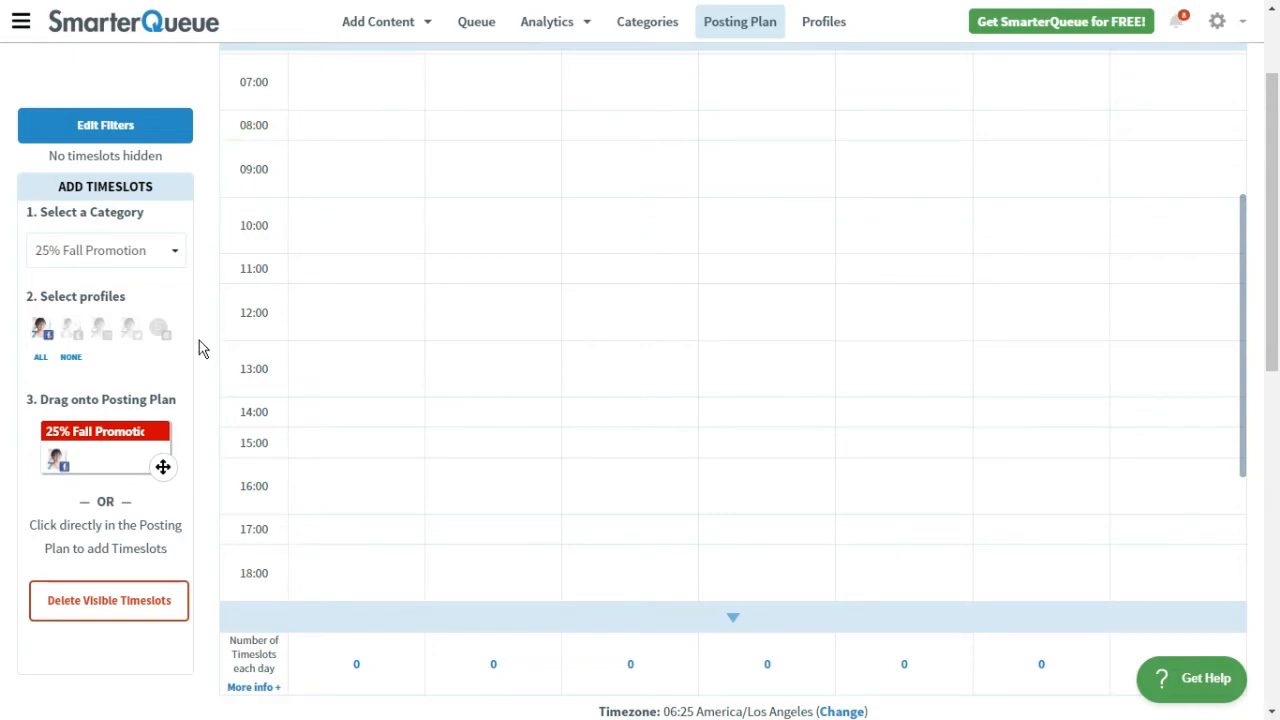
mouse_move(175, 455)
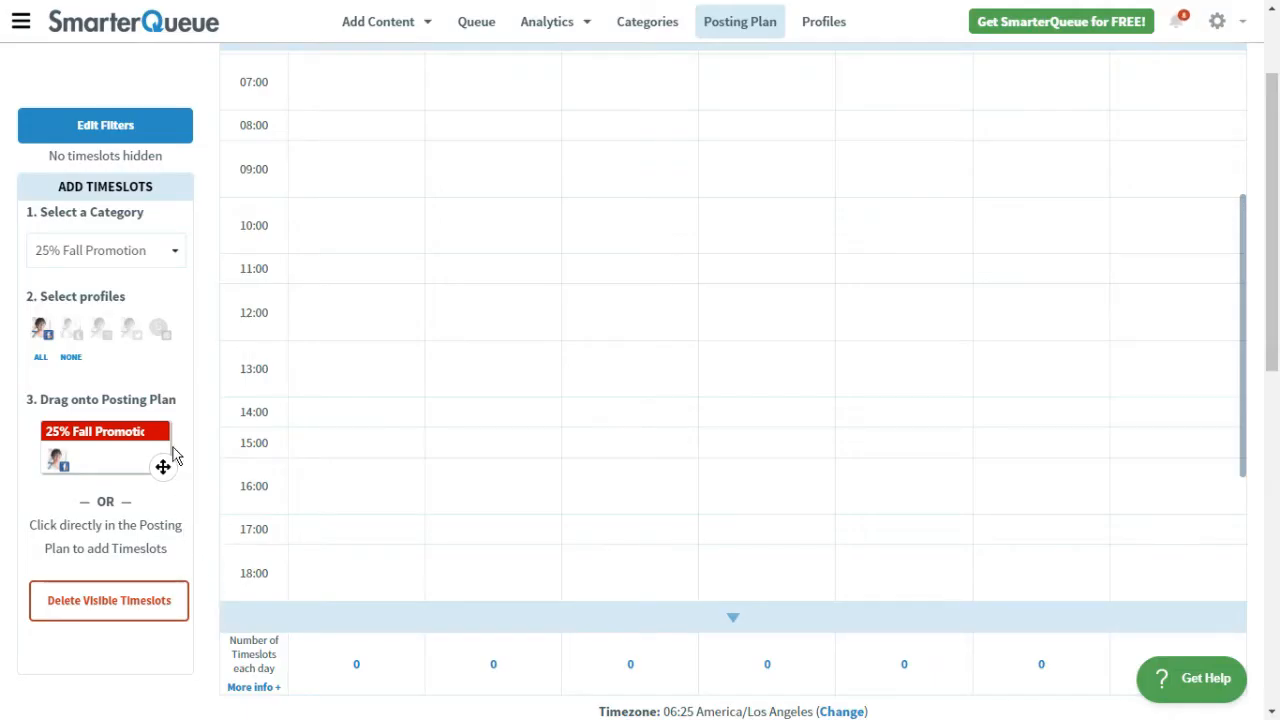
Place an Engaging Questions timeslot with three profiles at Monday 14:00
click(105, 250)
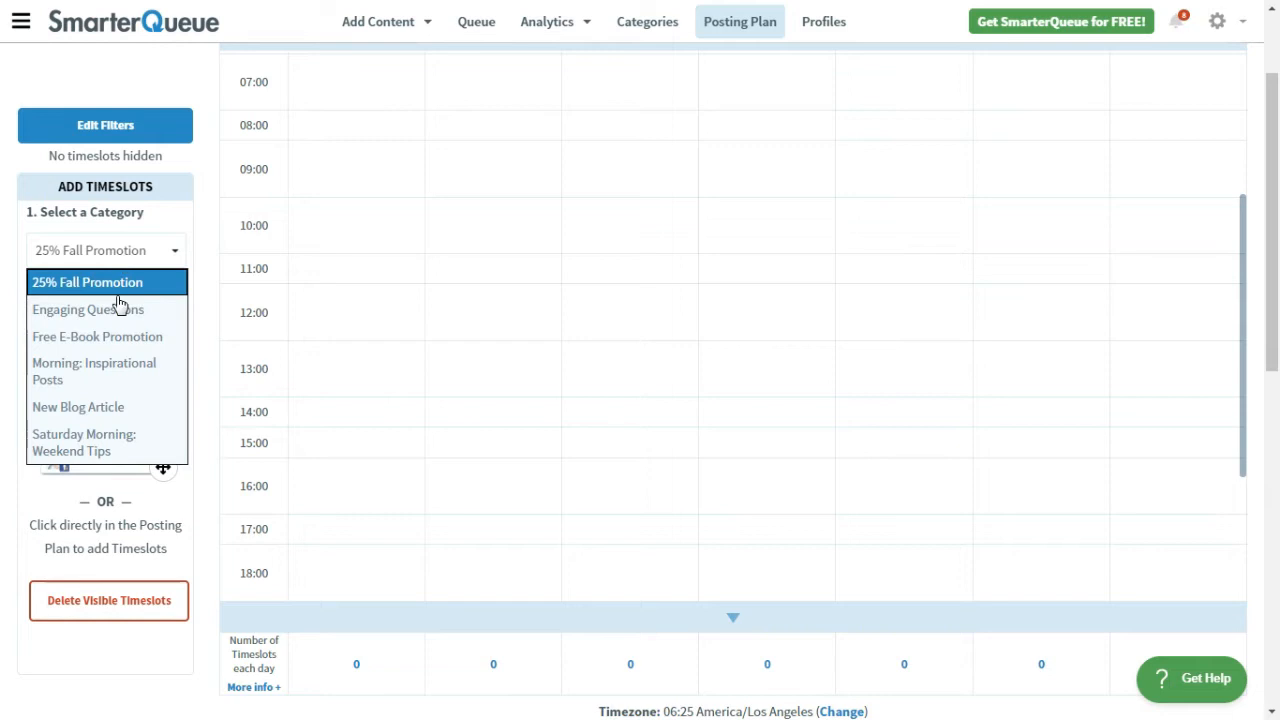
click(88, 309)
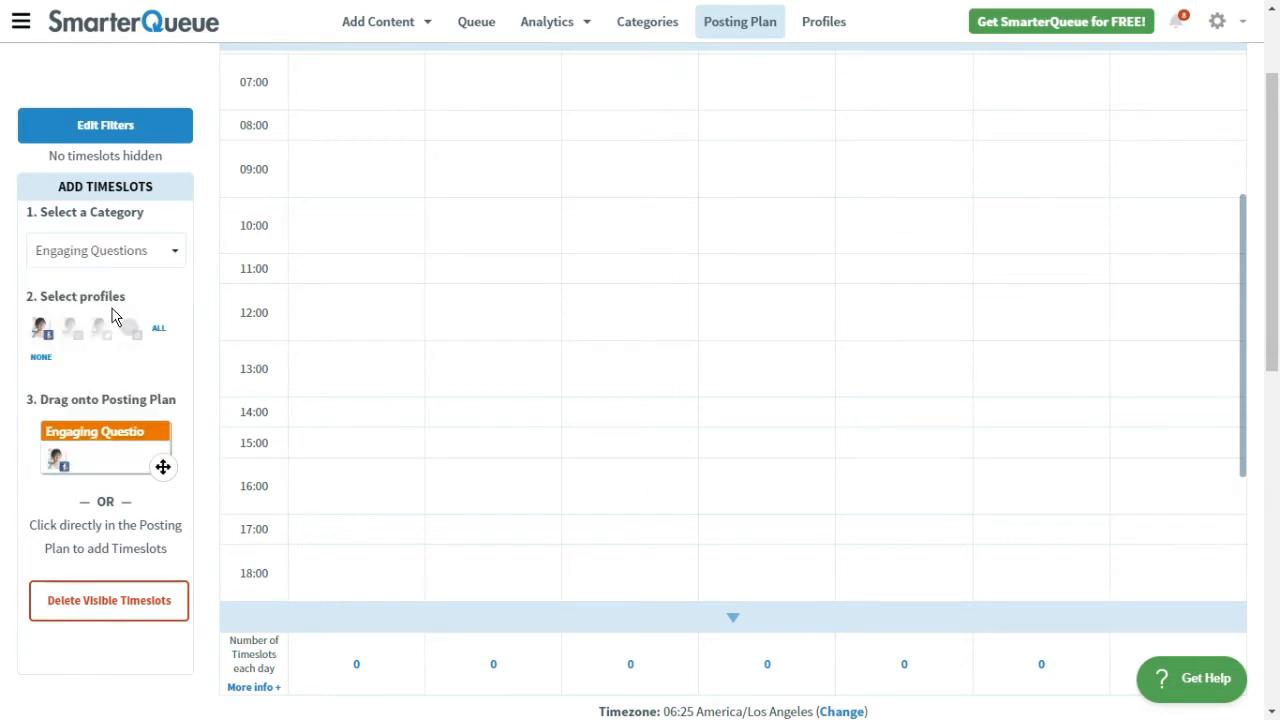
click(98, 330)
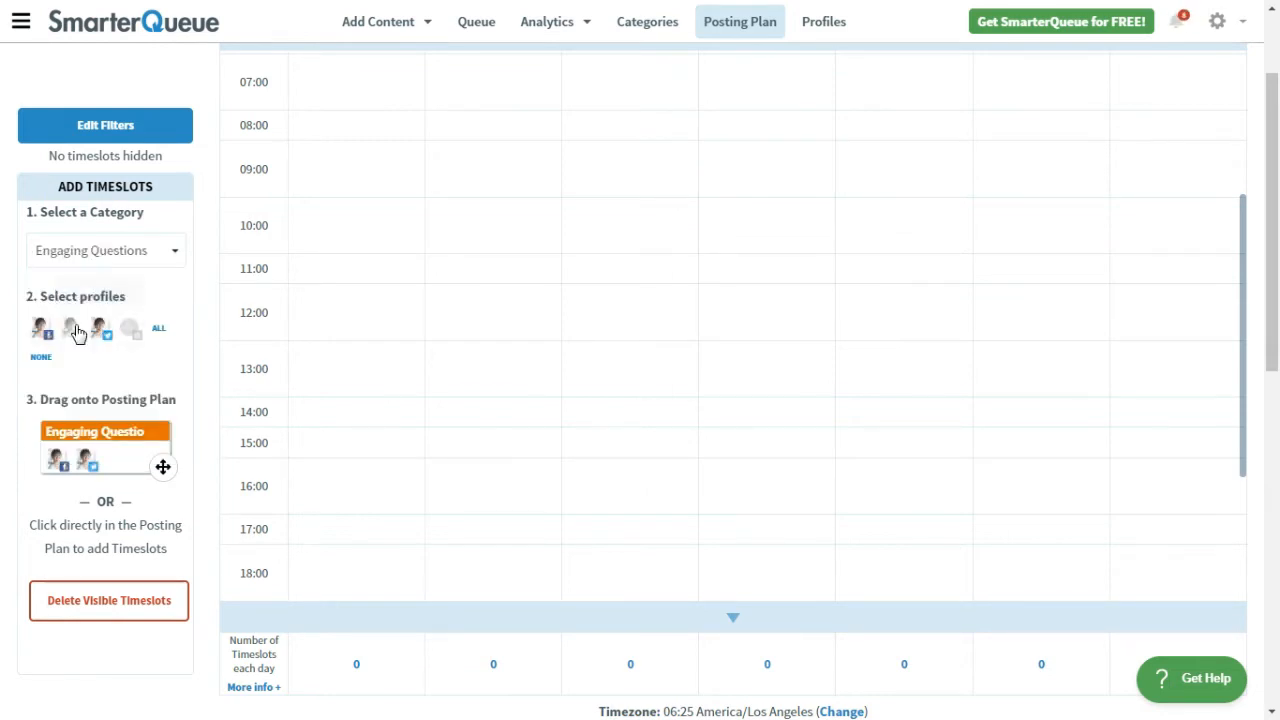
click(70, 328)
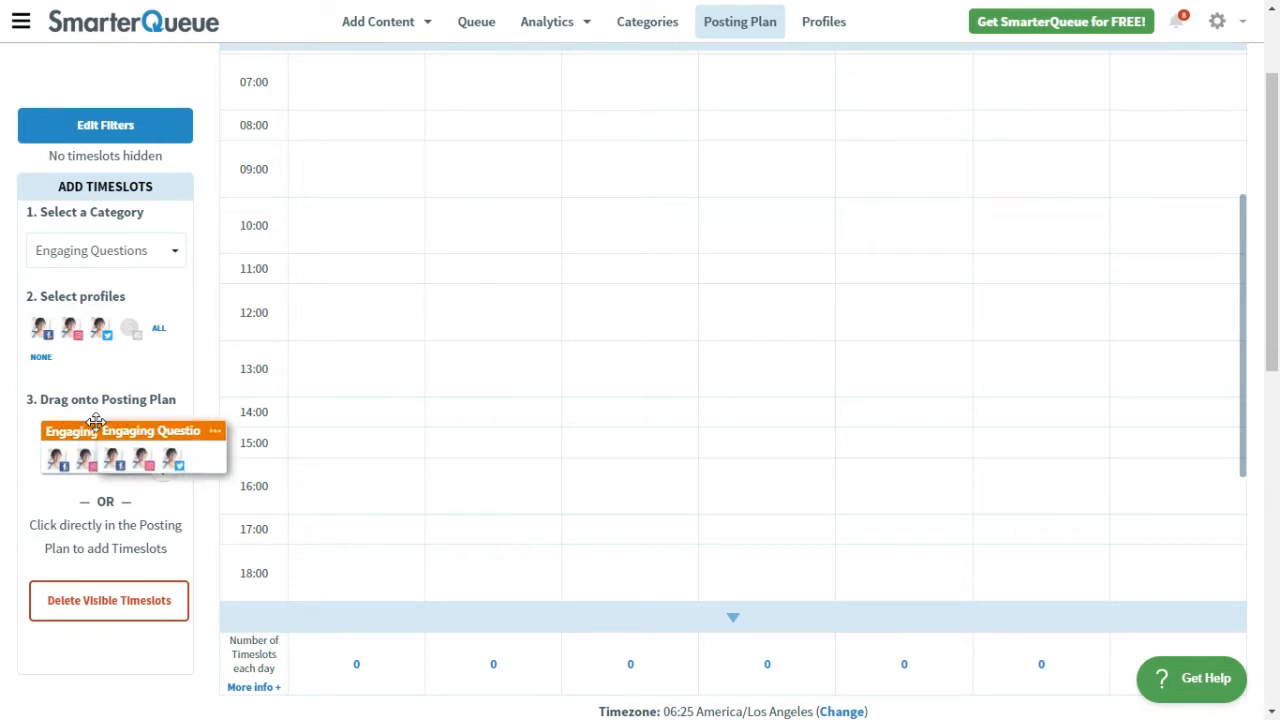
drag(130, 445, 355, 430)
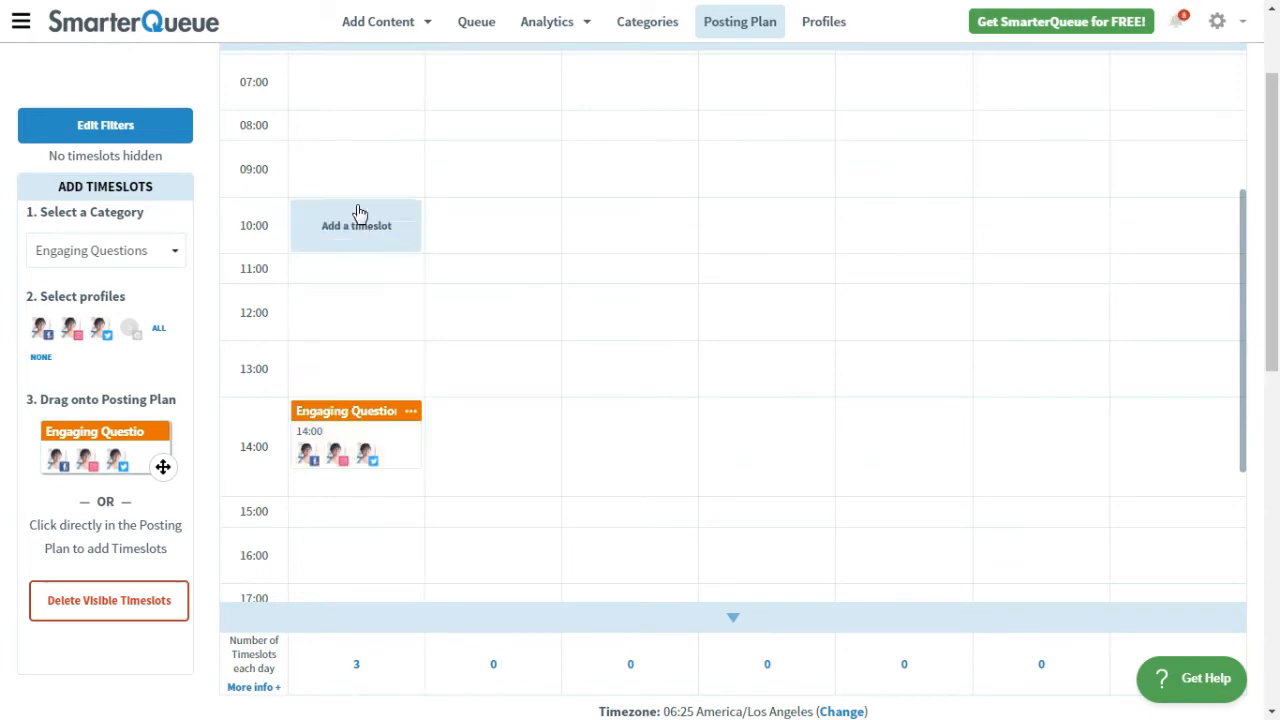
Save a Morning: Inspirational Posts timeslot for Monday at 09:00
click(356, 225)
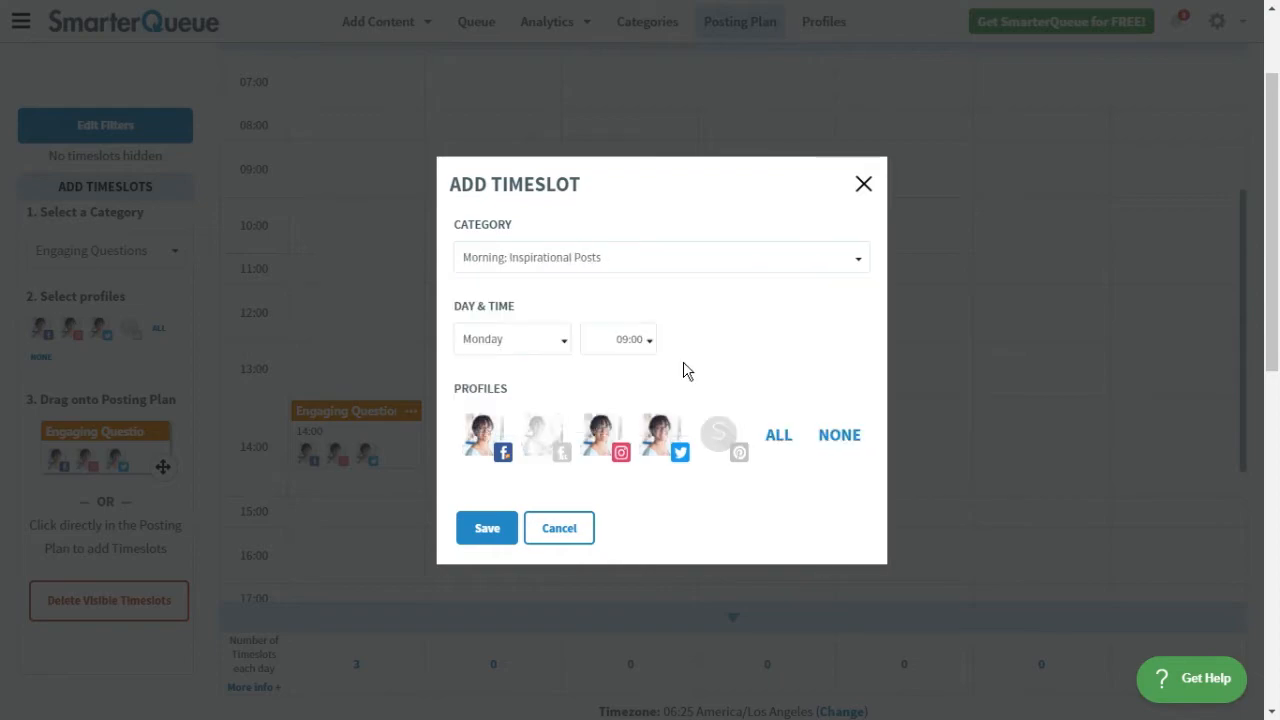
click(486, 527)
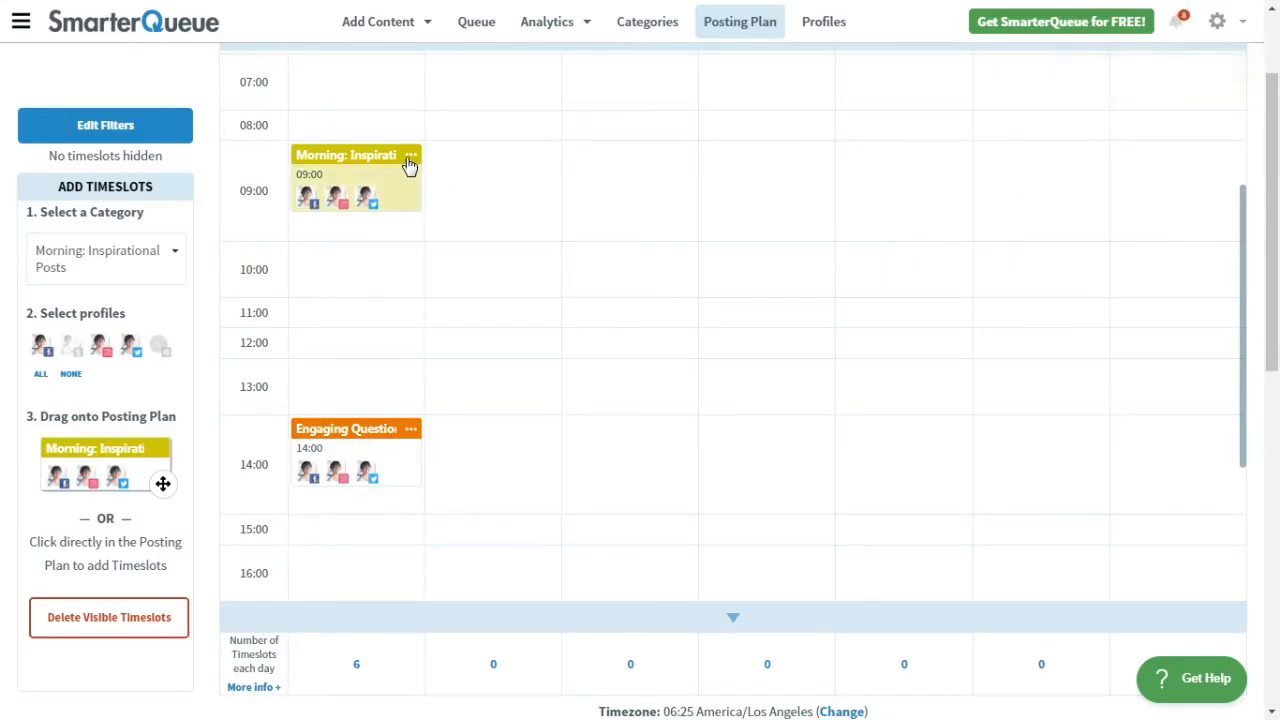
Clone the Monday 09:00 Morning: Inspirational Posts timeslot to Tuesday through Sunday
click(410, 156)
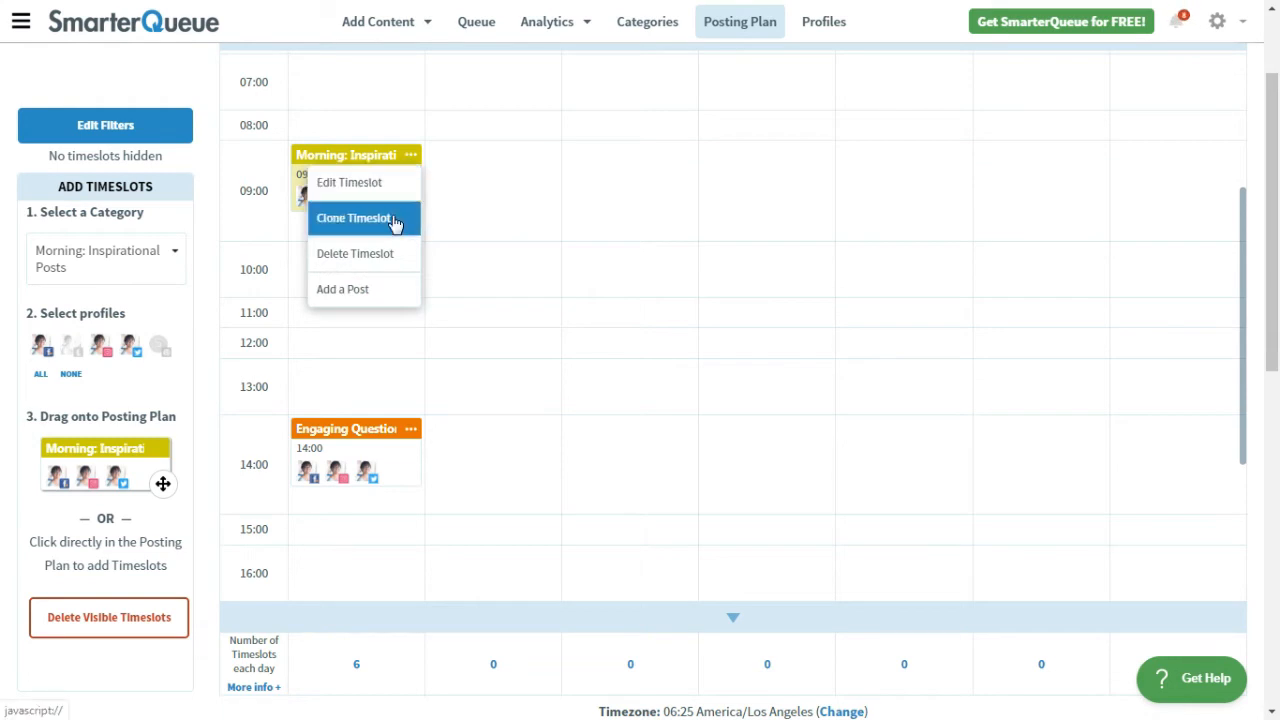
click(353, 218)
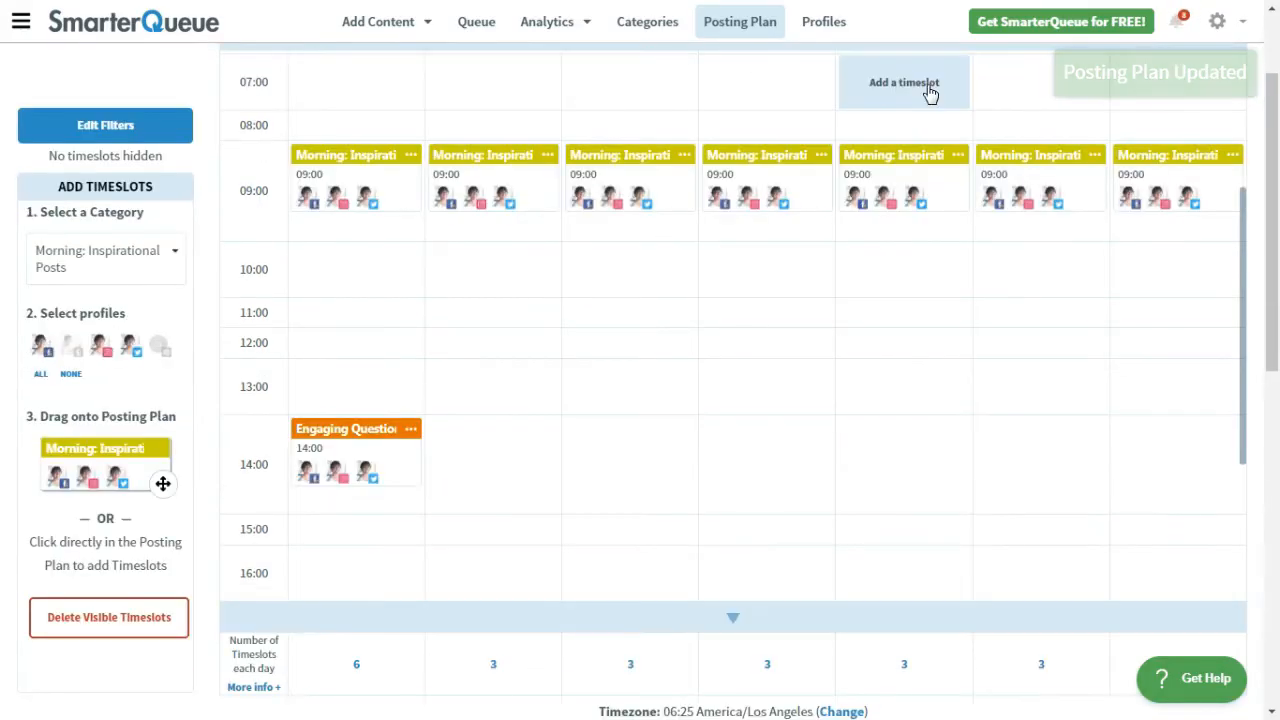
scroll(down, 3)
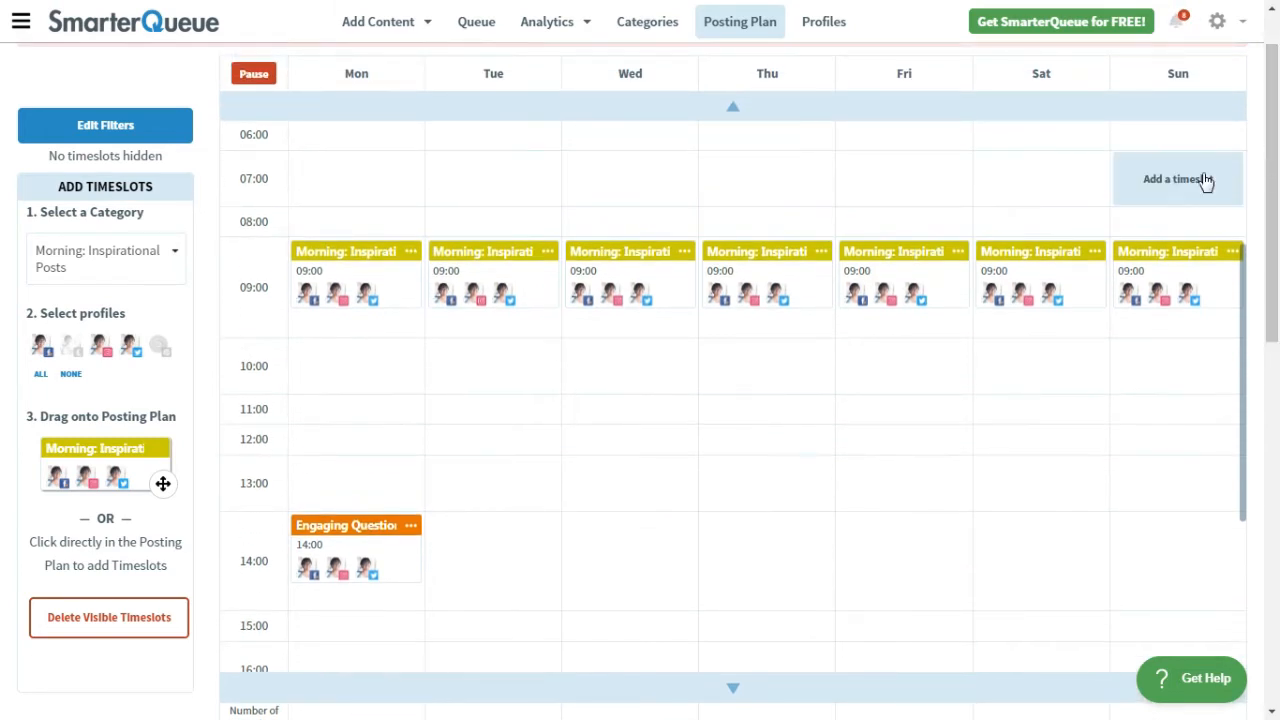
Change Saturday's 09:00 timeslot category to Saturday Morning: Weekend Tips
click(1091, 251)
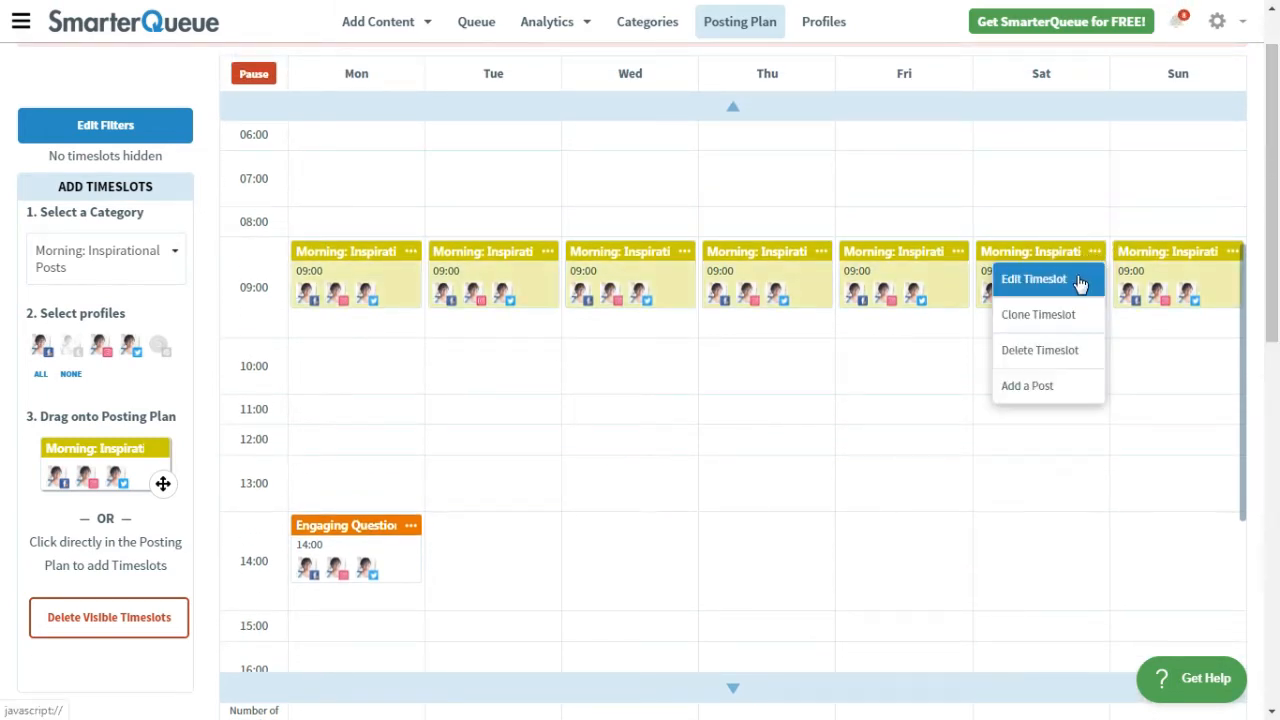
click(1028, 279)
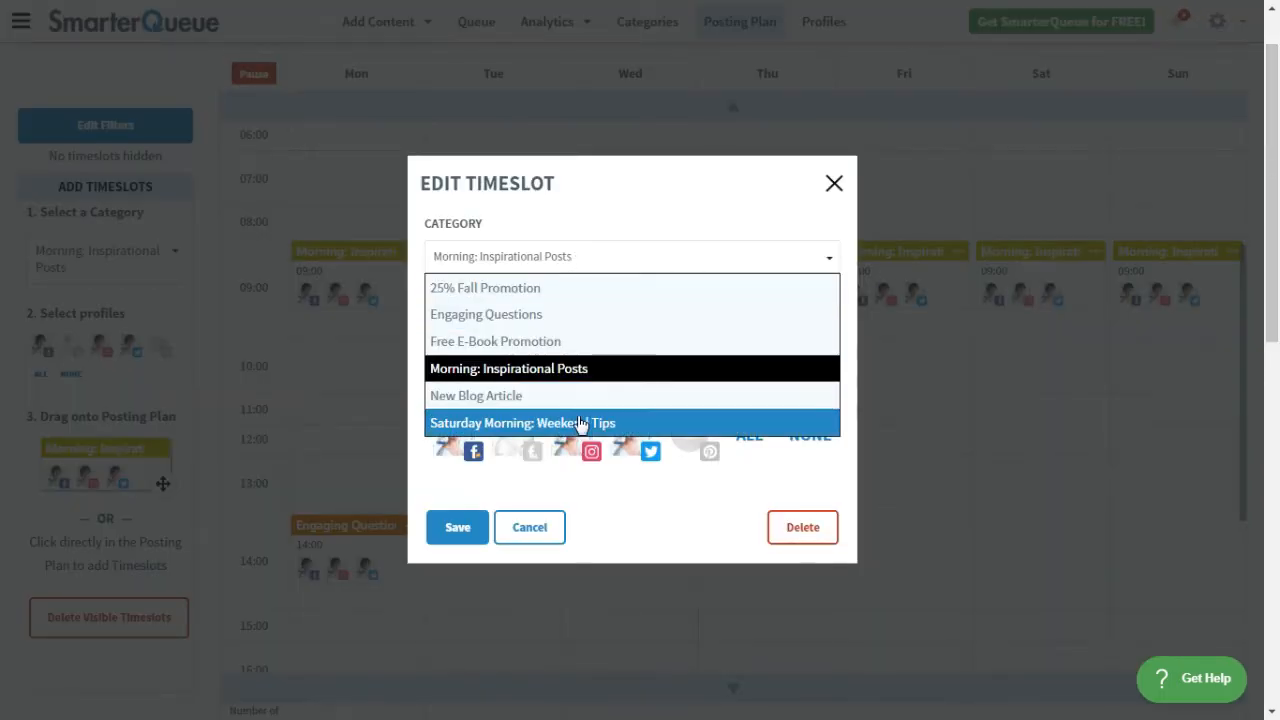
click(563, 423)
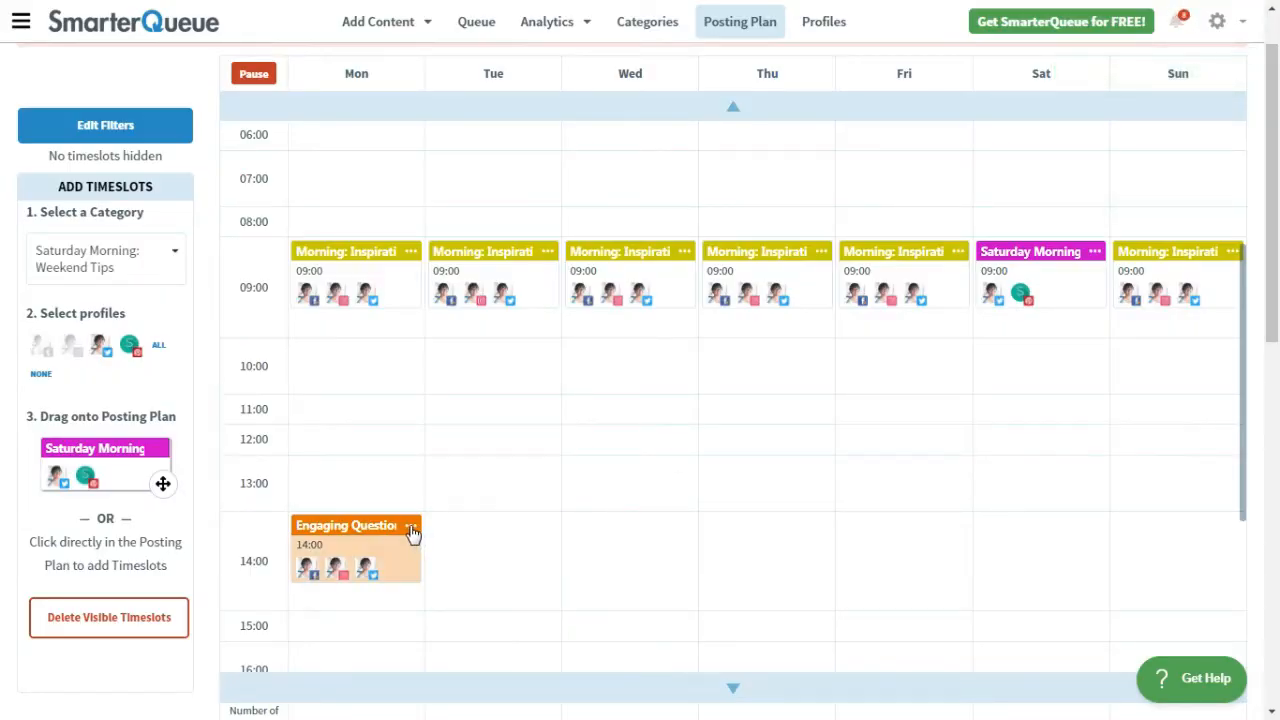
Delete Monday's 14:00 Engaging Questions timeslot and confirm
click(412, 525)
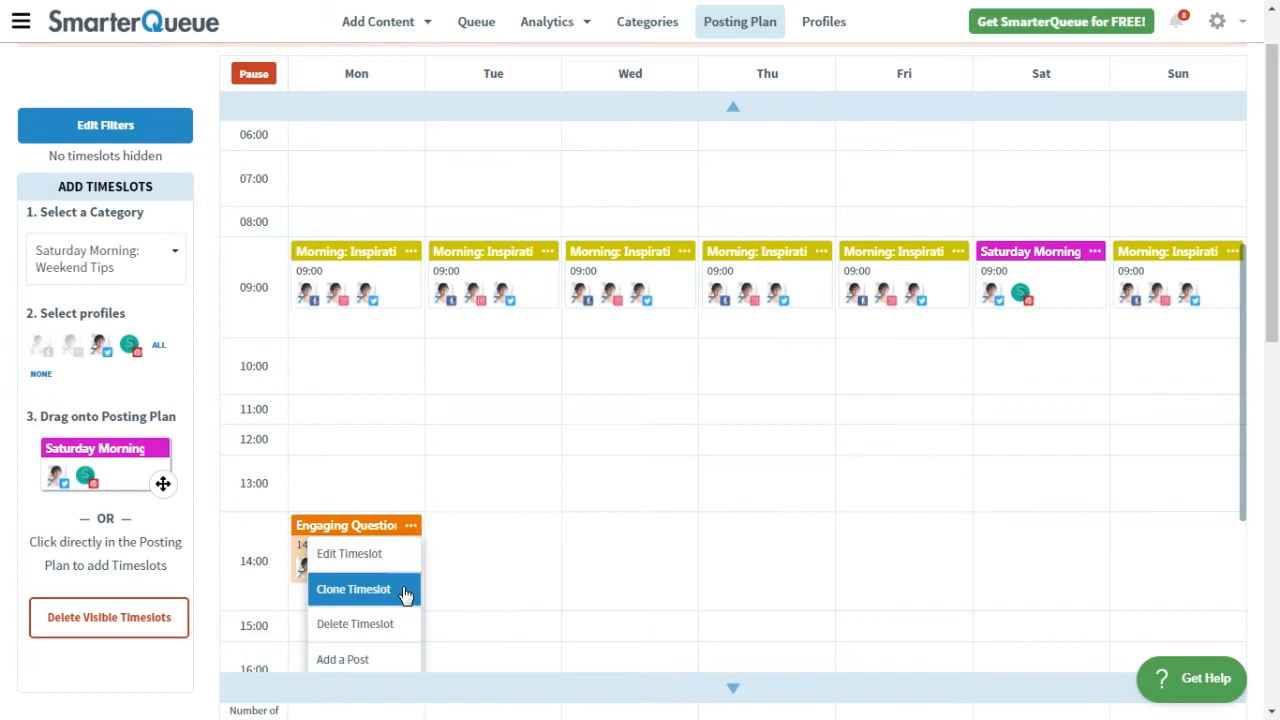
click(355, 623)
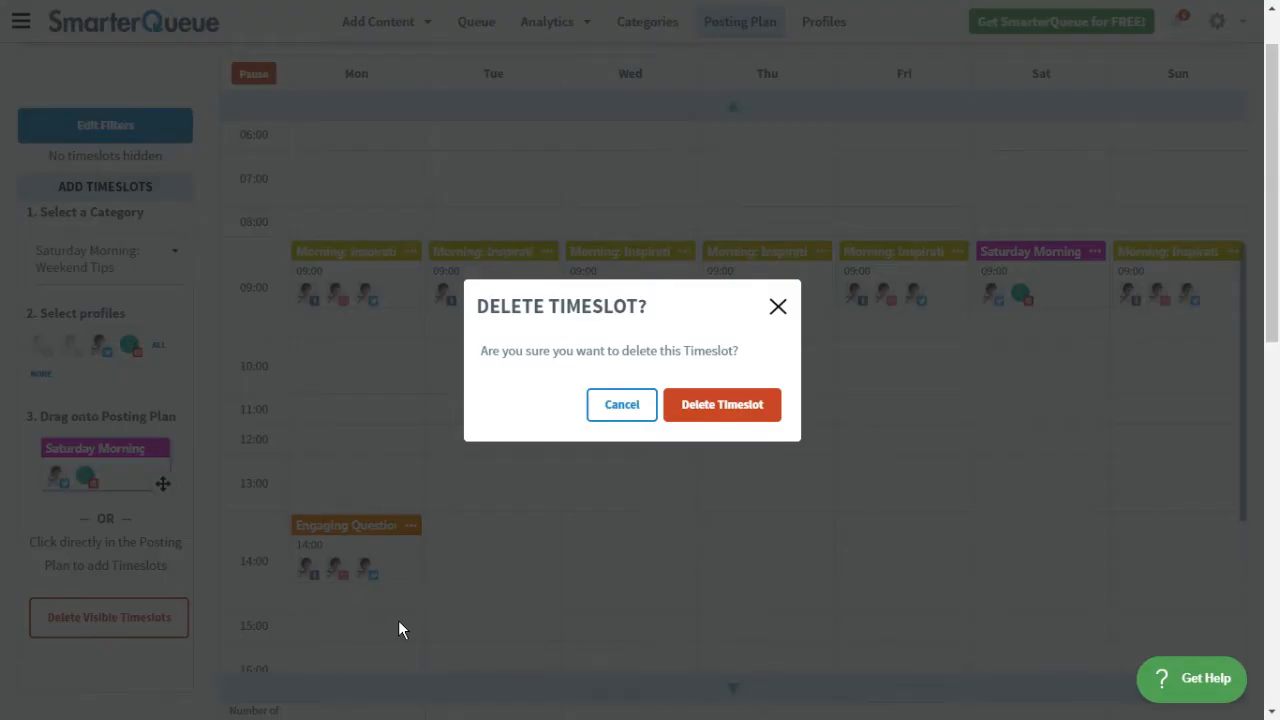
mouse_move(730, 410)
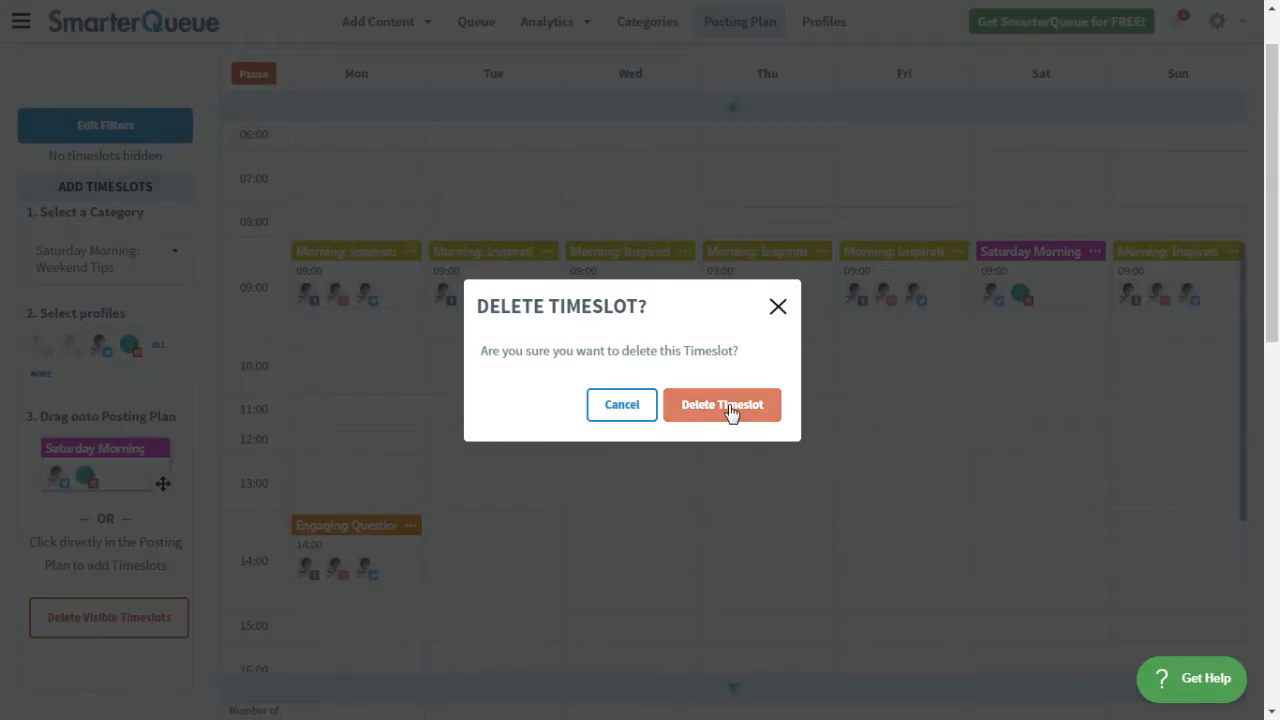
click(722, 404)
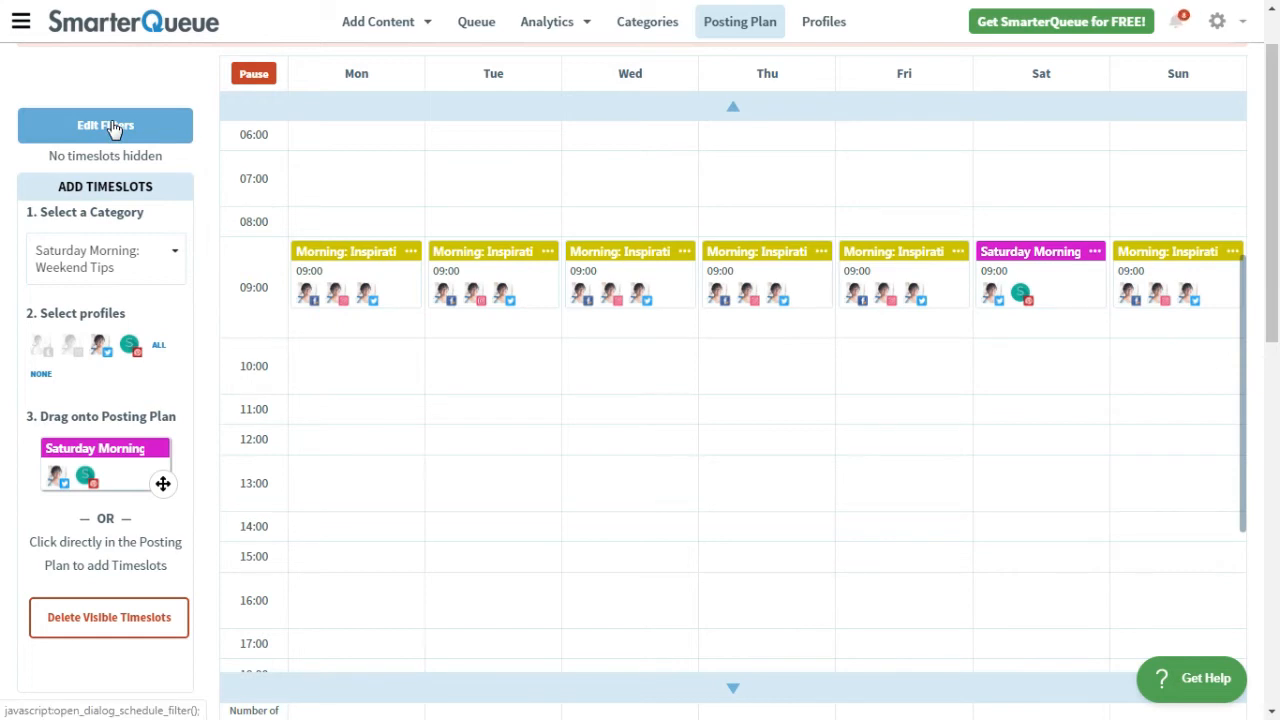
Set the profile filter to Instagram only, hiding 14 timeslots
click(105, 125)
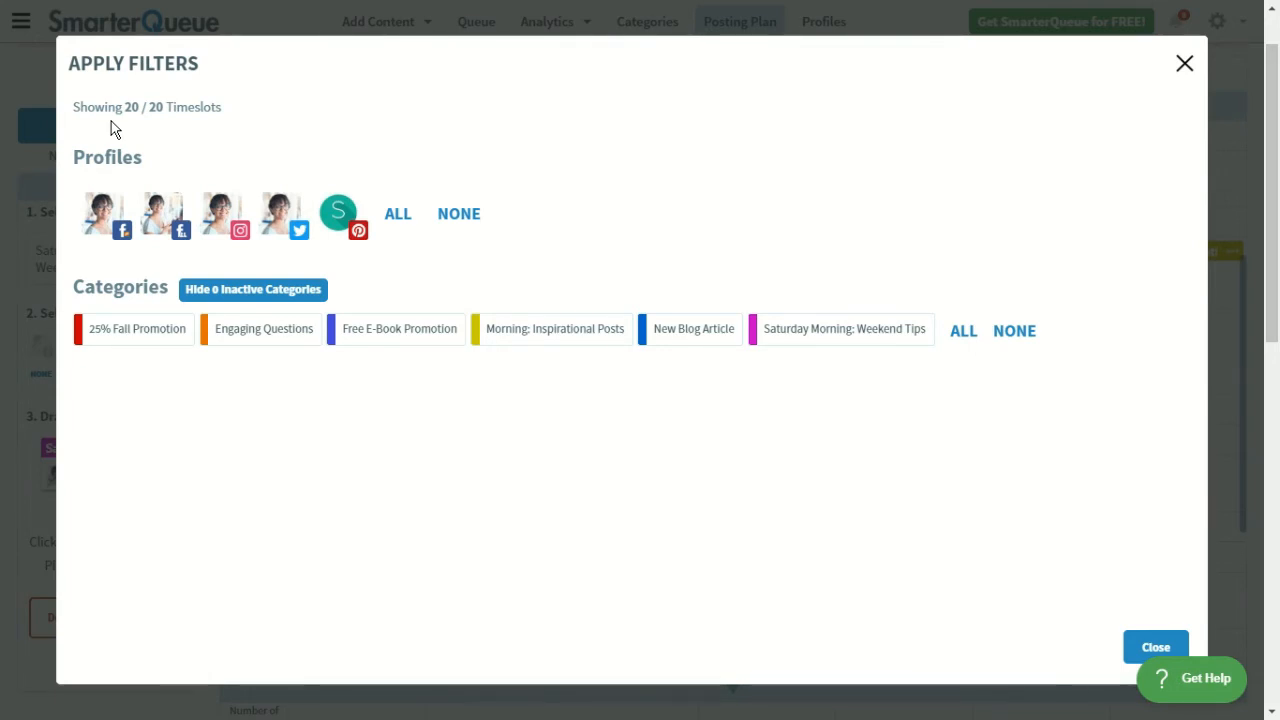
mouse_move(258, 166)
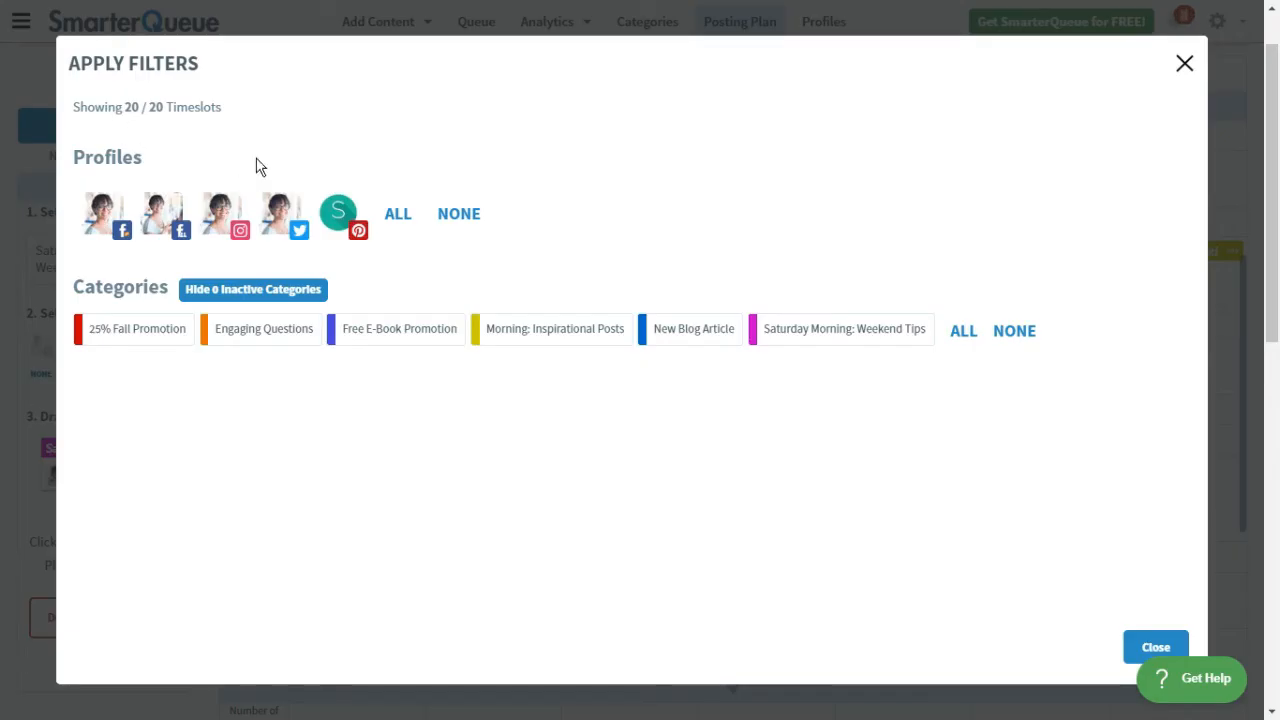
click(458, 213)
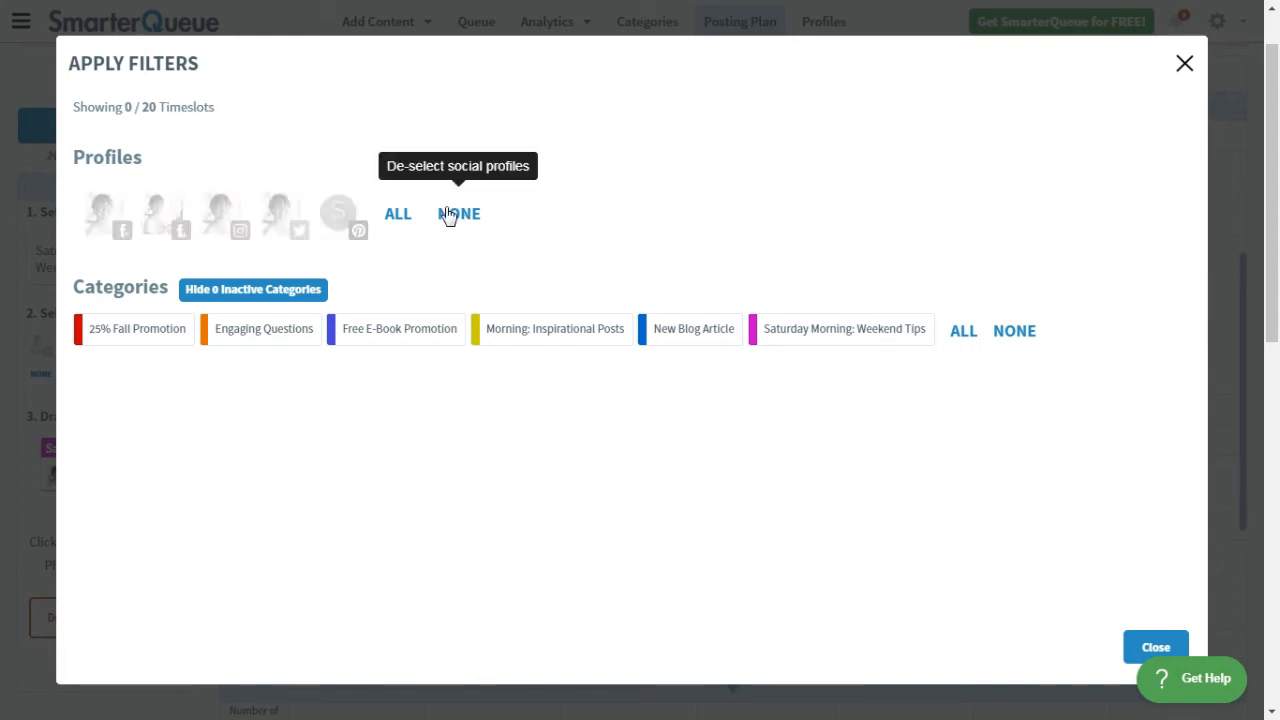
click(221, 216)
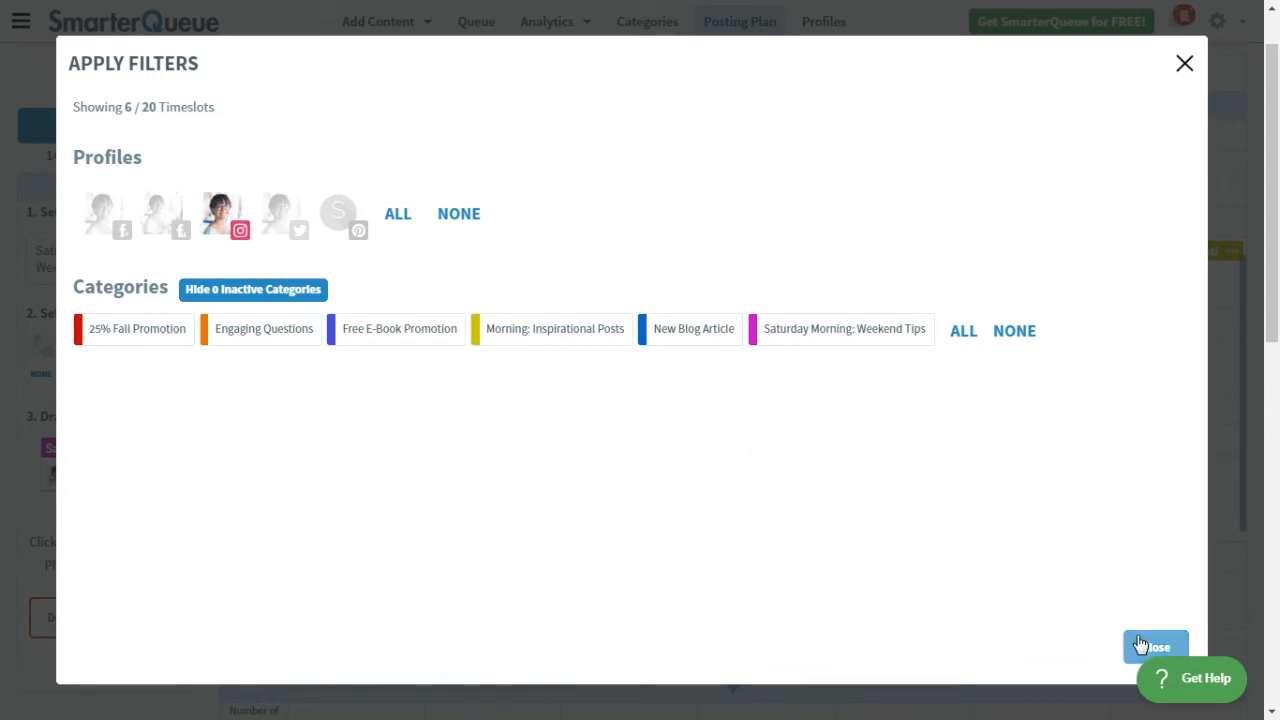
click(1150, 644)
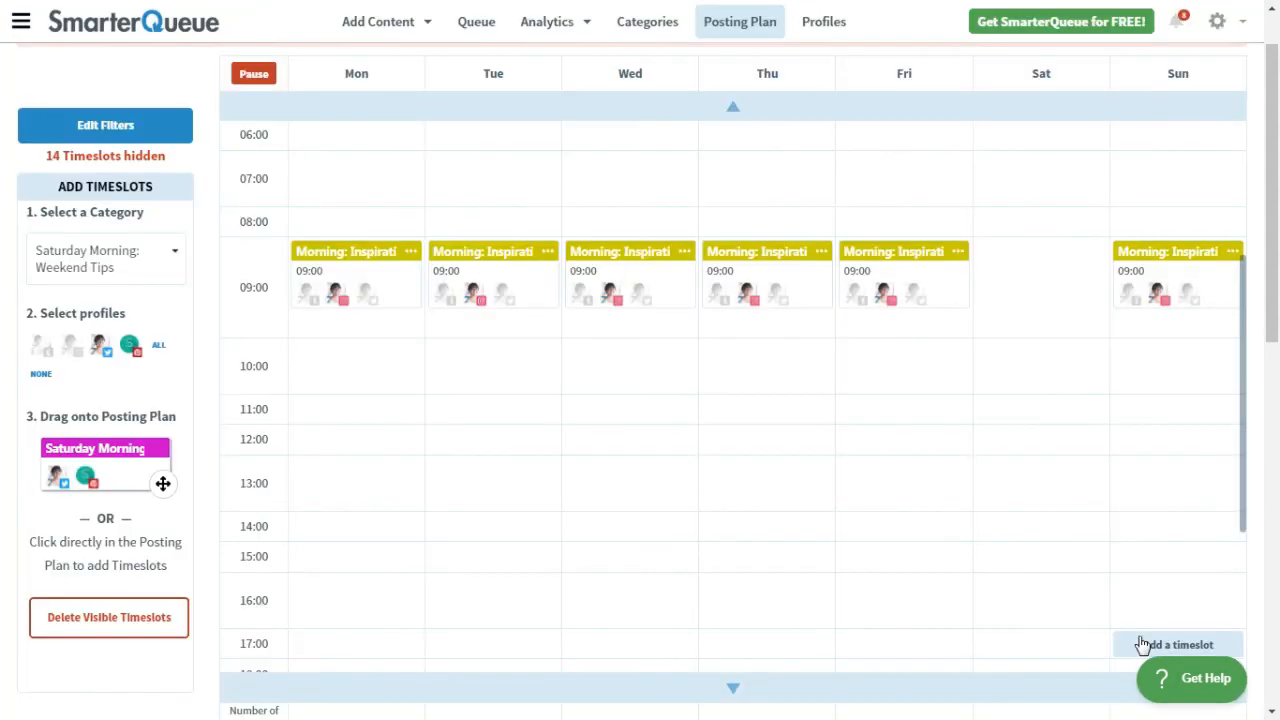
mouse_move(1041, 493)
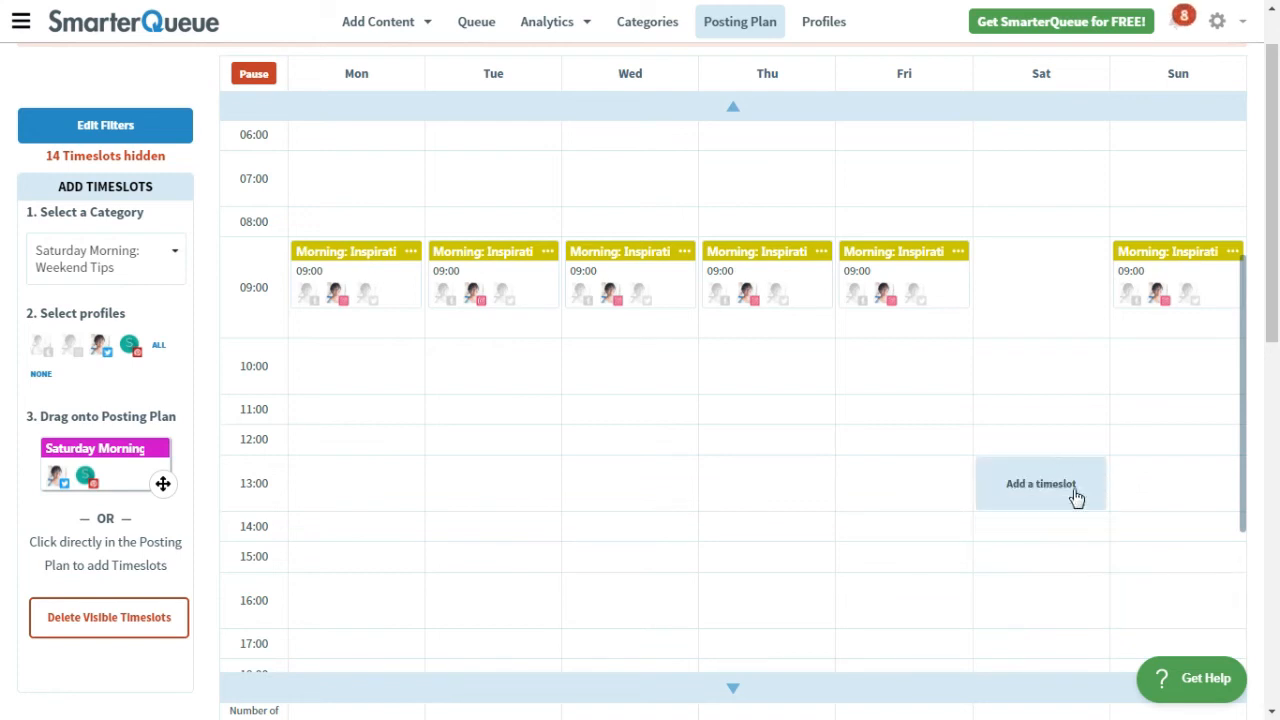
mouse_move(1040, 288)
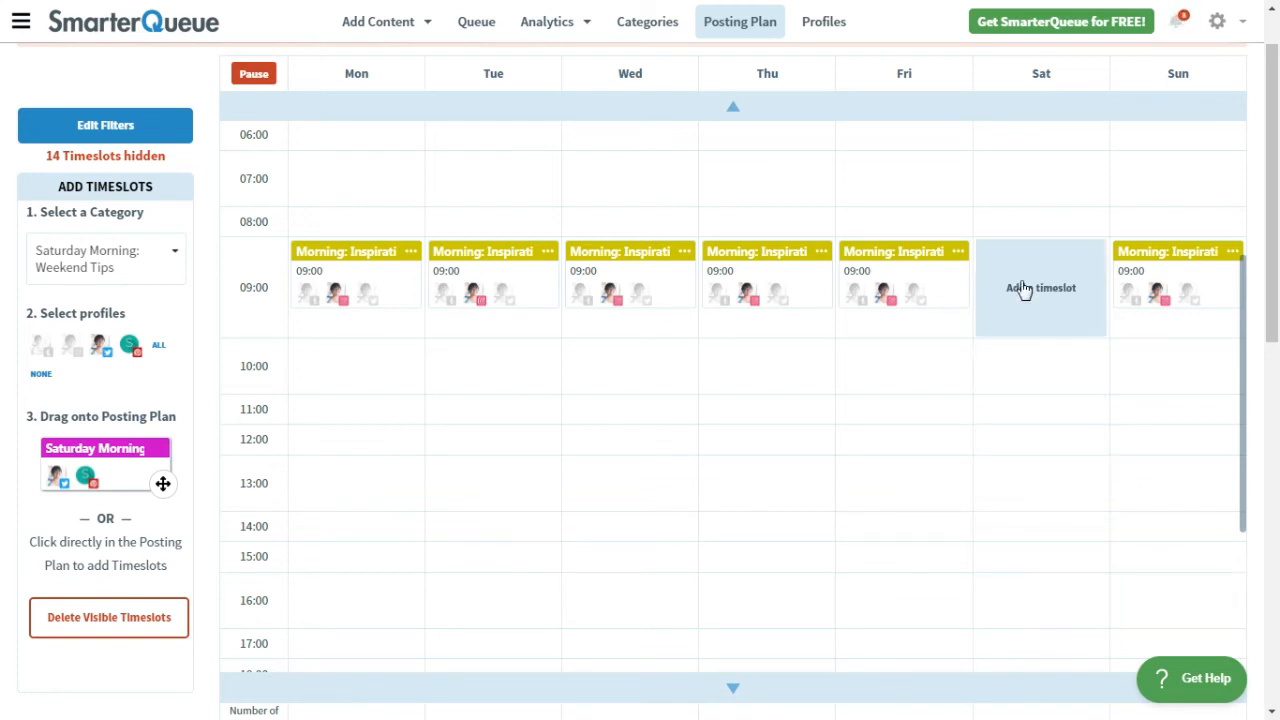
Add an Instagram-only Engaging Questions timeslot at Saturday 09:00, then reopen Edit Filters
click(1040, 287)
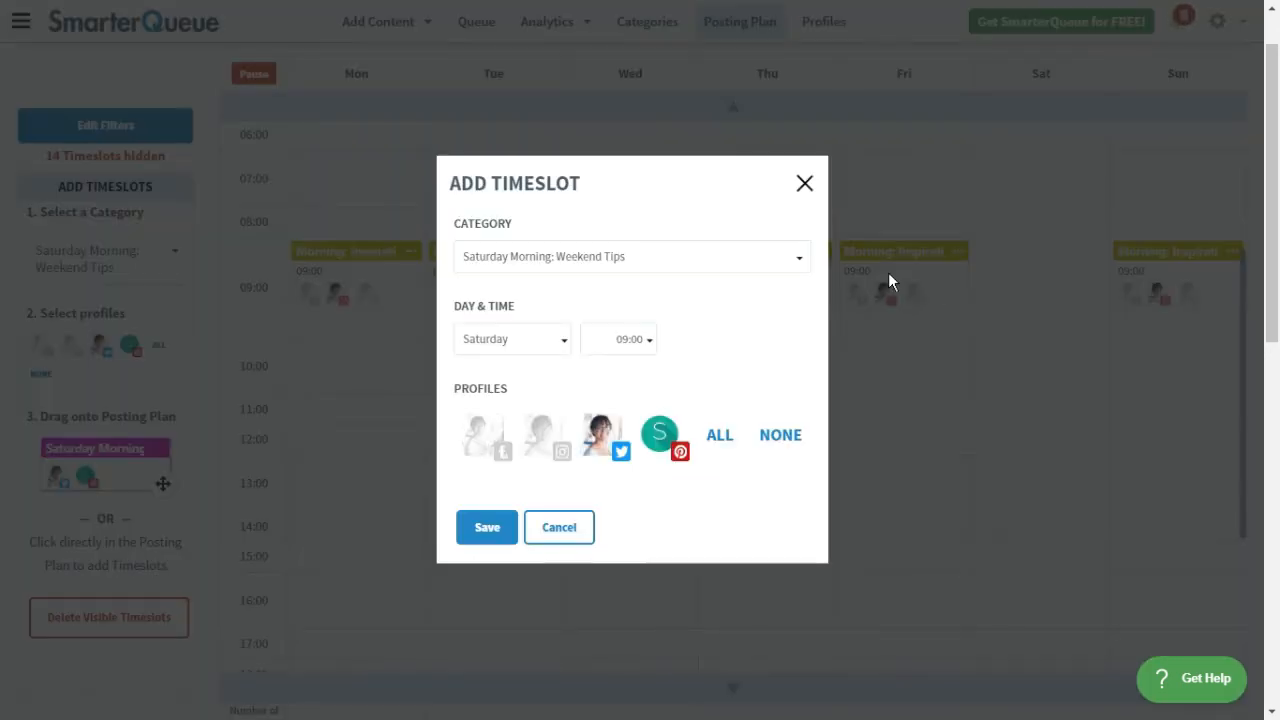
click(631, 256)
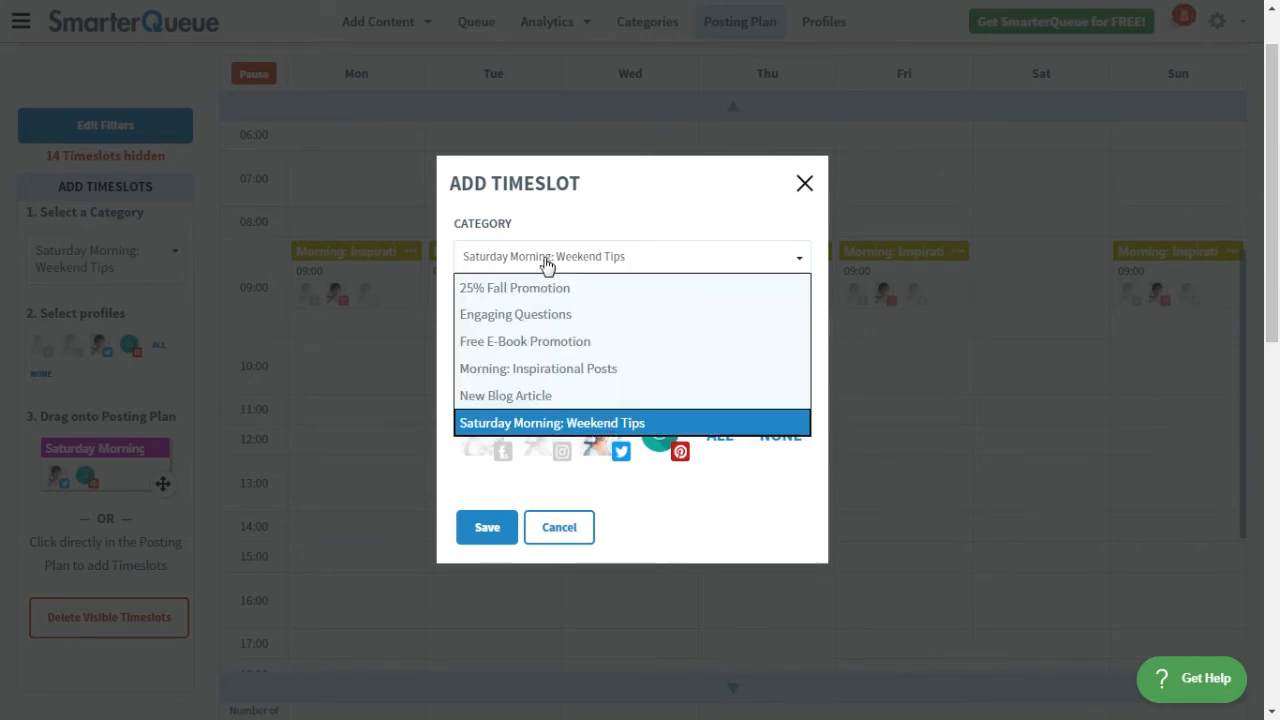
click(514, 314)
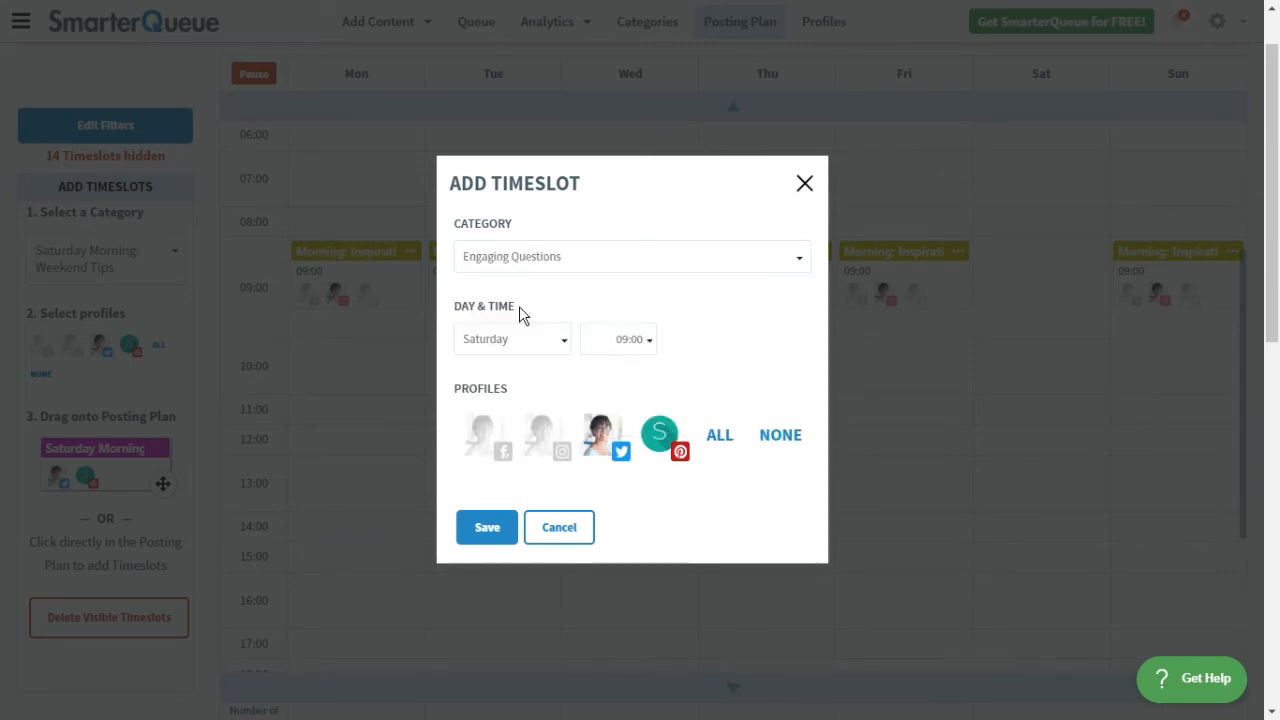
mouse_move(590, 440)
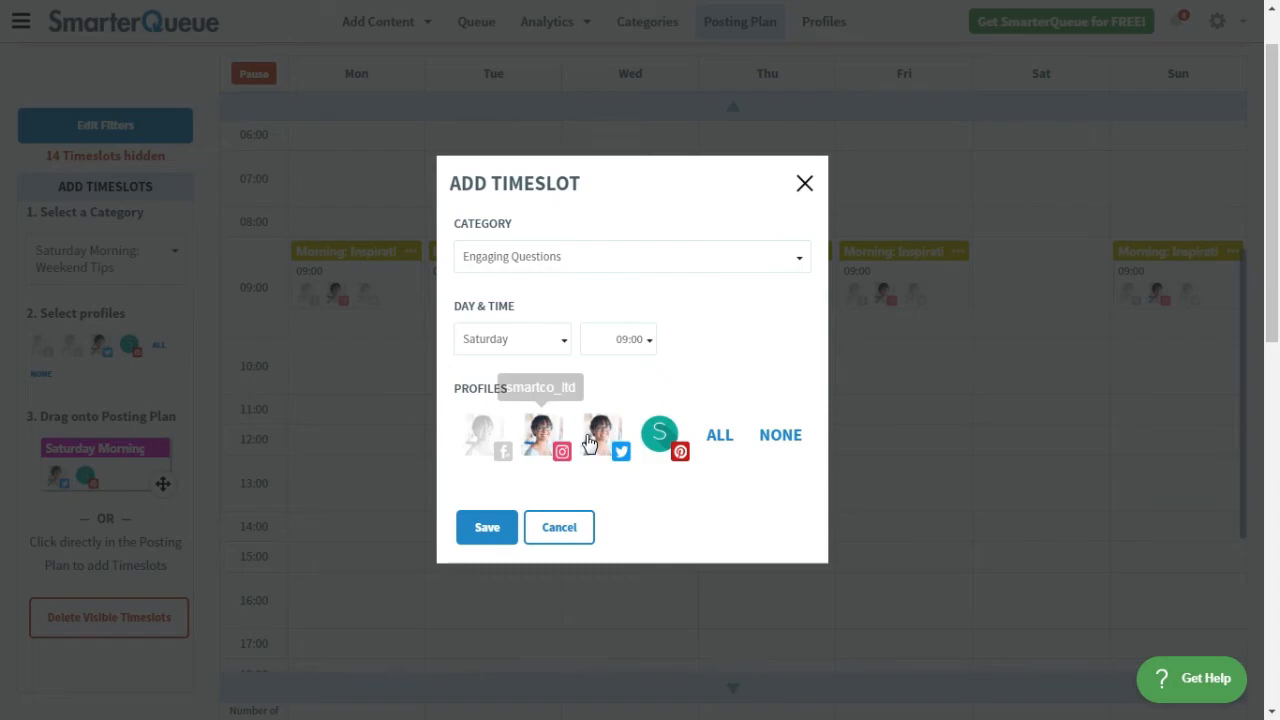
click(486, 527)
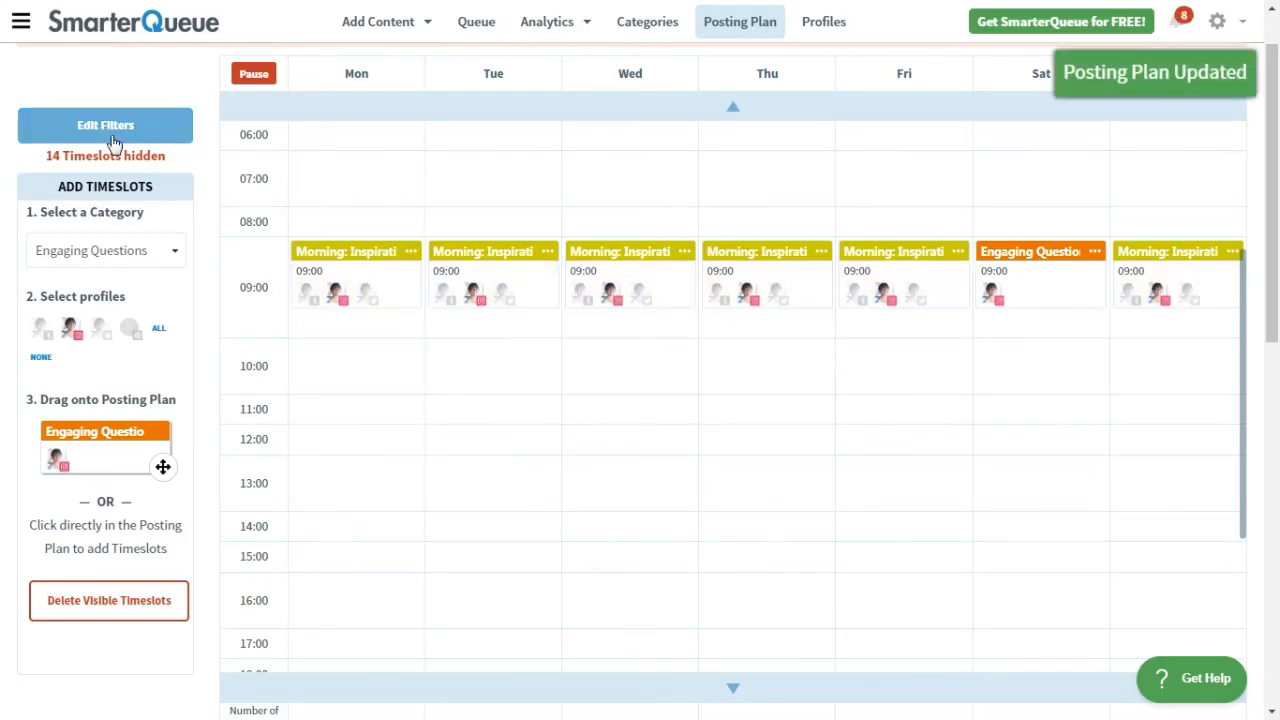
click(105, 125)
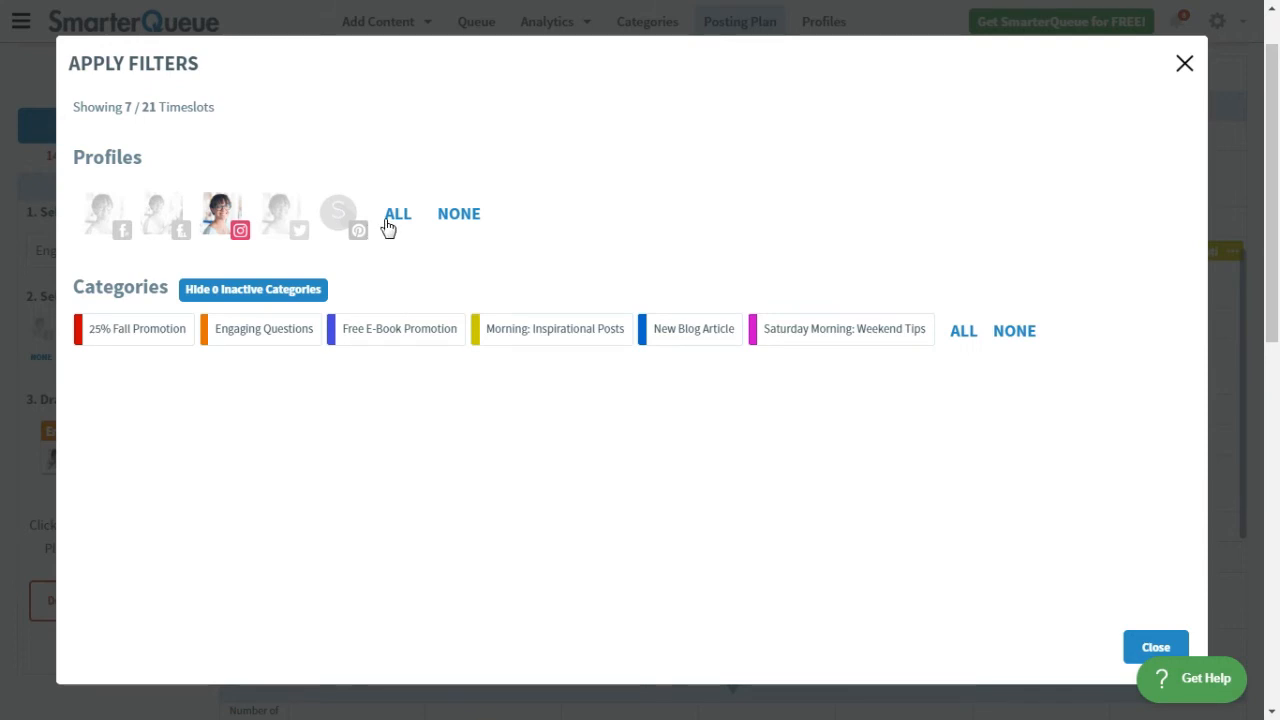
Select ALL profiles in the filter so no timeslots are hidden
click(397, 213)
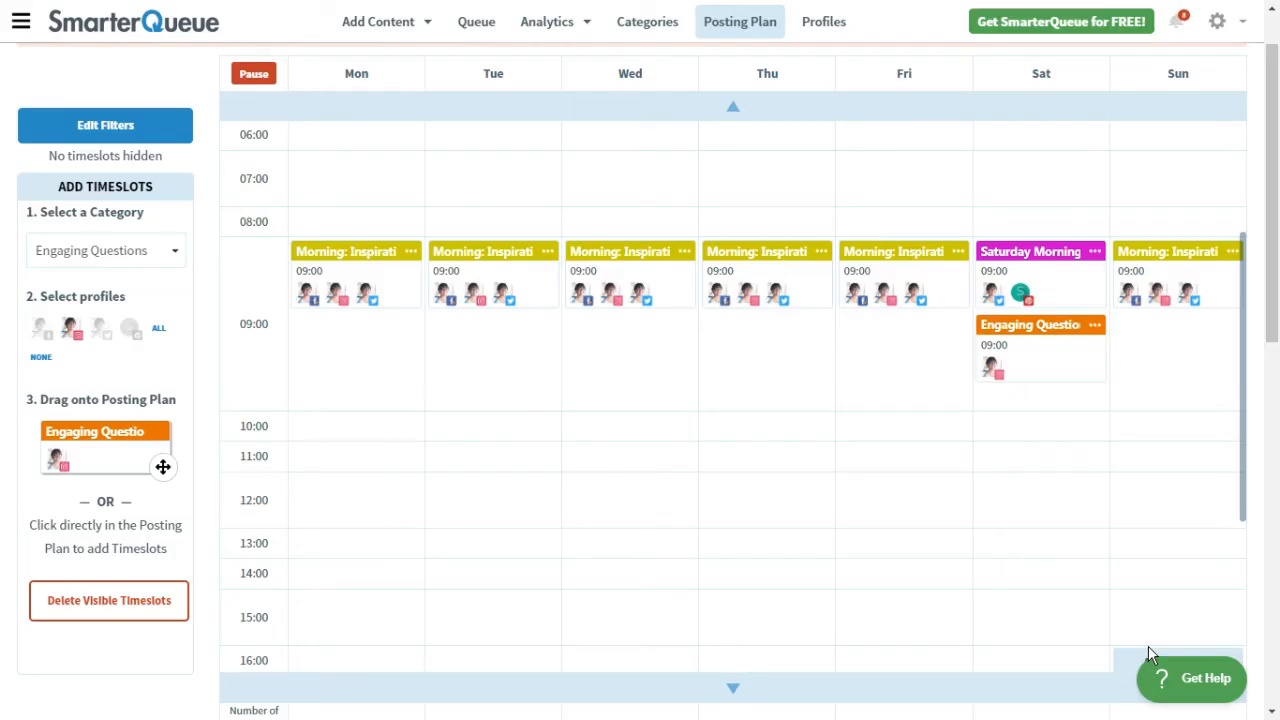
mouse_move(283, 607)
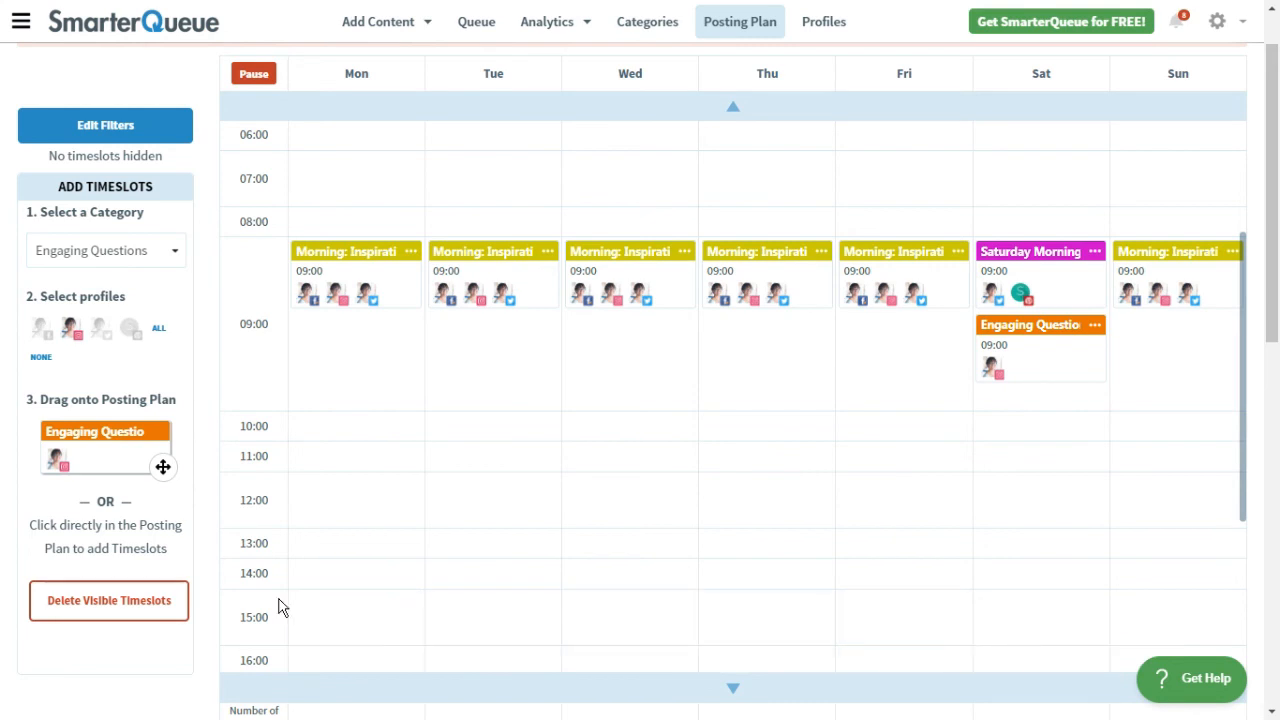
mouse_move(105, 601)
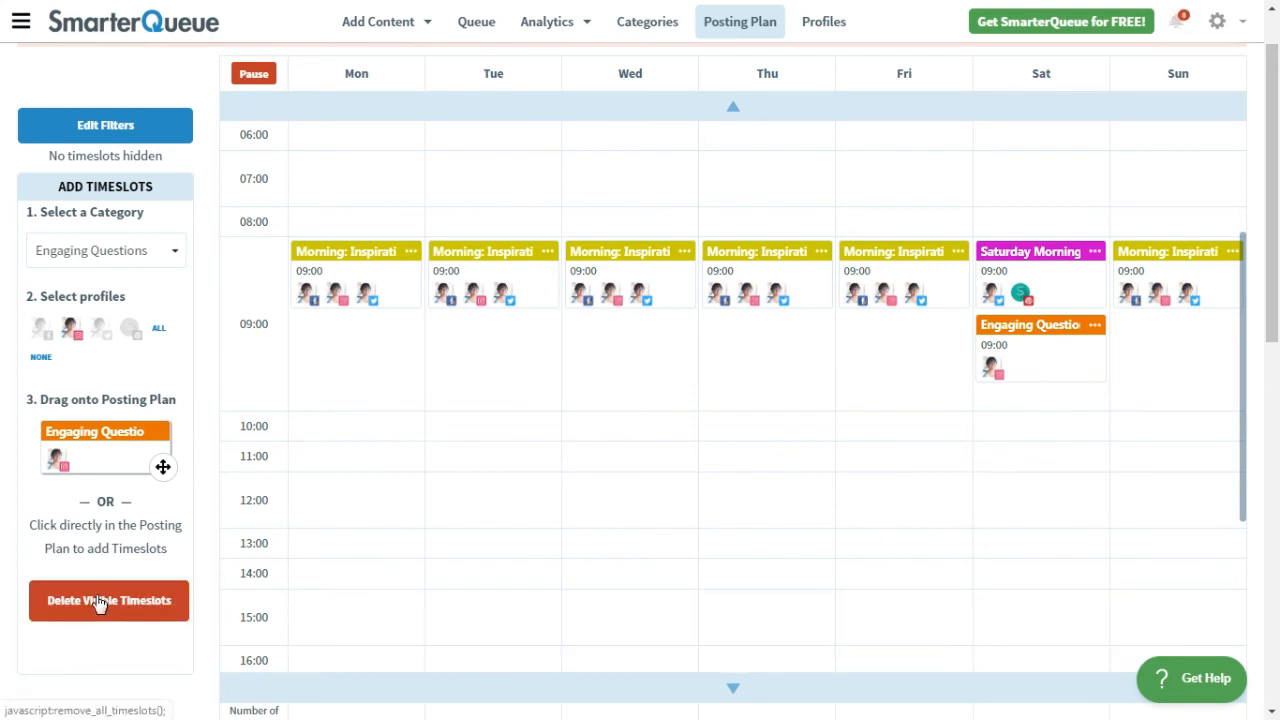
Bulk-delete the 8 visible timeslots and confirm
click(108, 600)
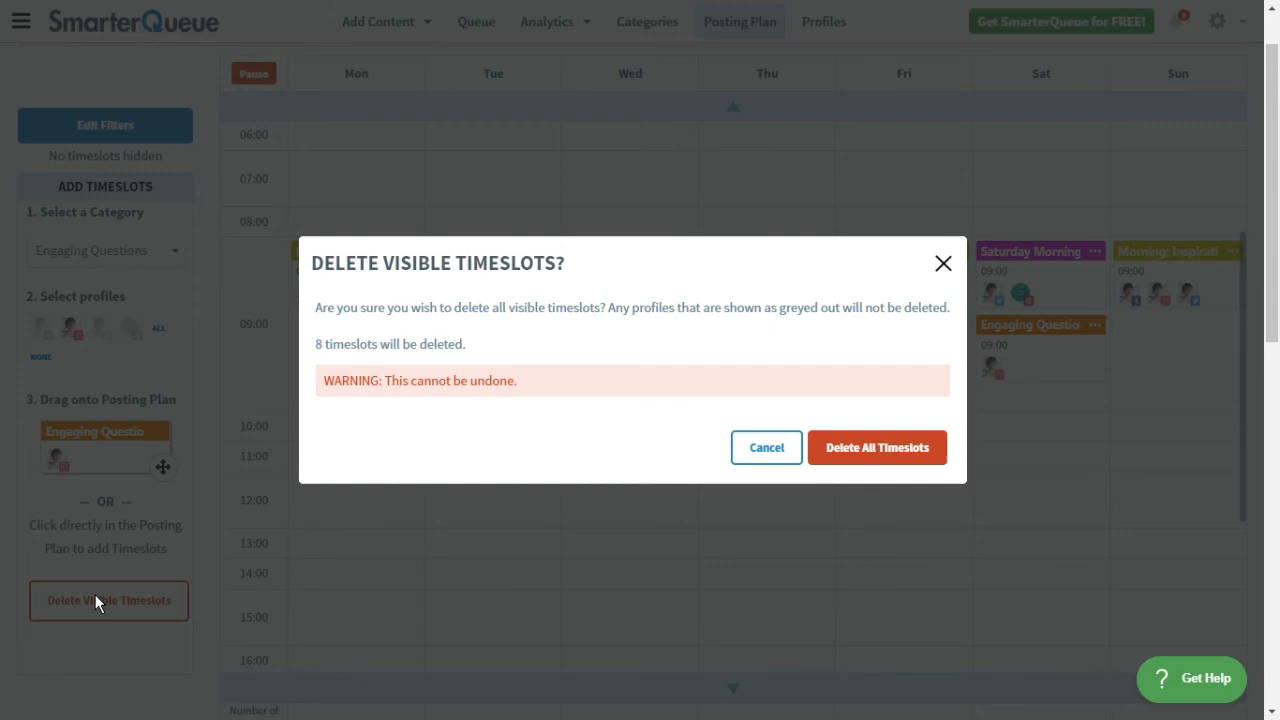
mouse_move(730, 468)
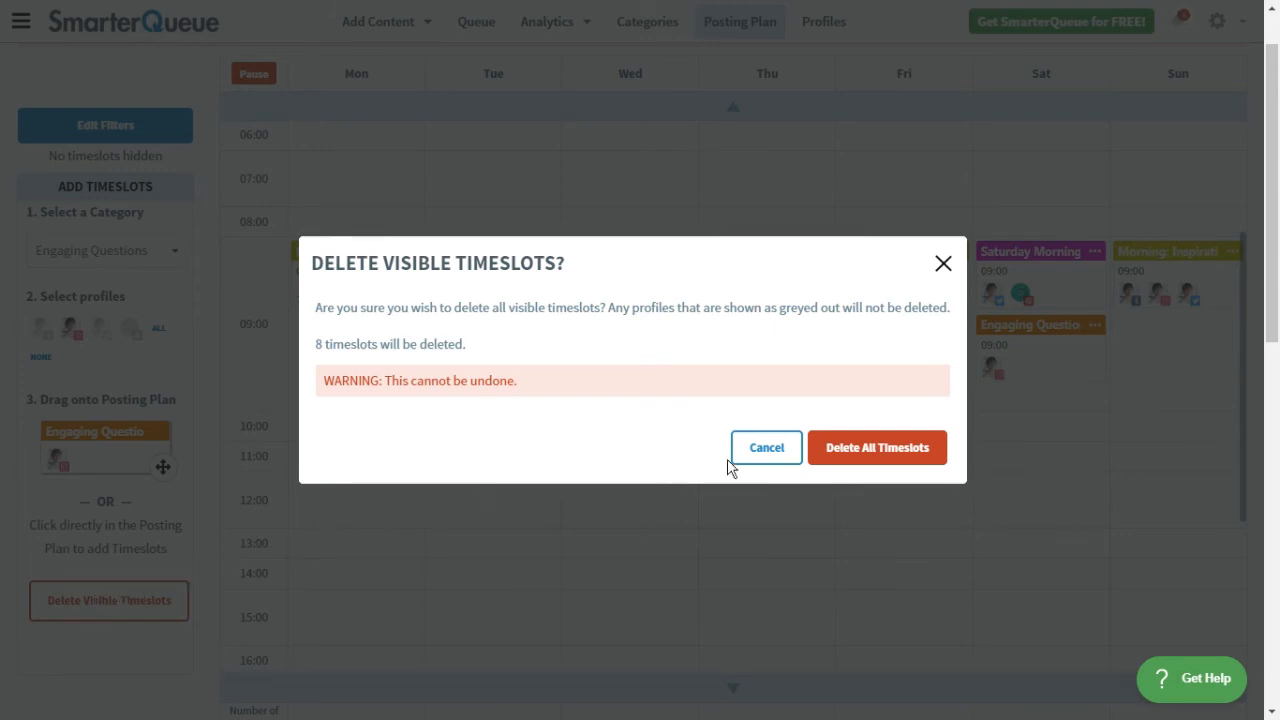
mouse_move(861, 457)
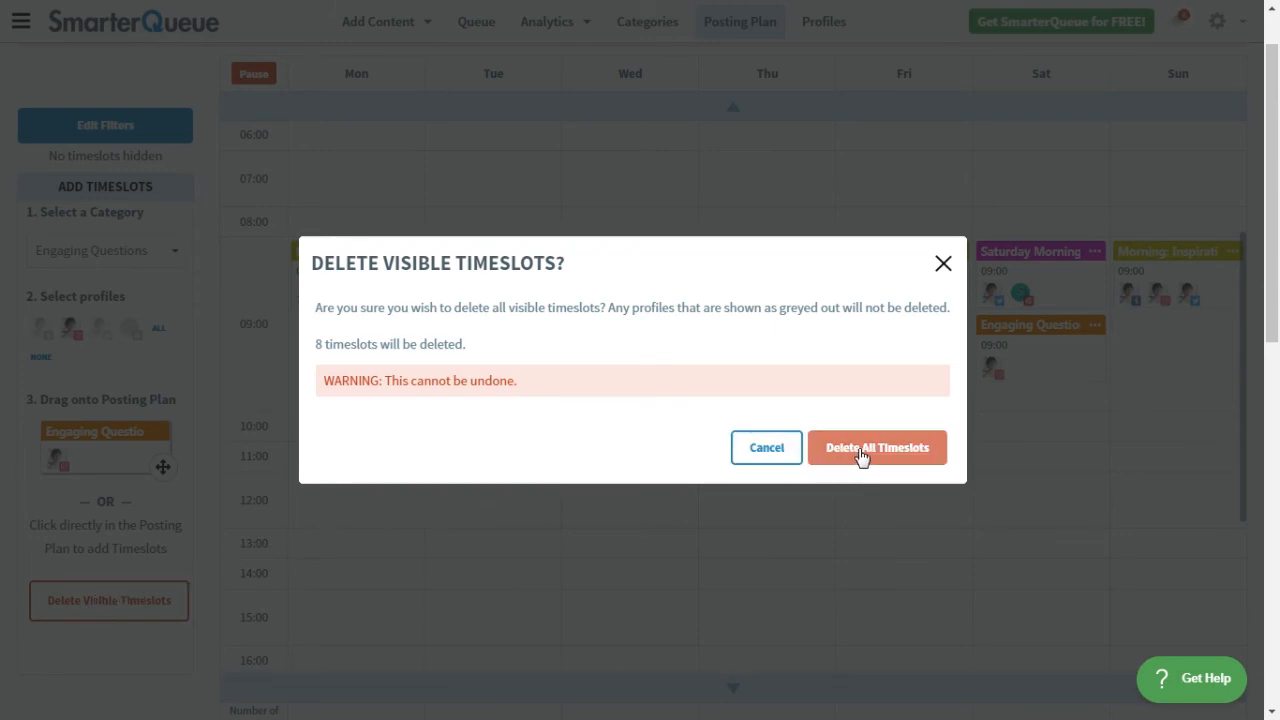
click(877, 447)
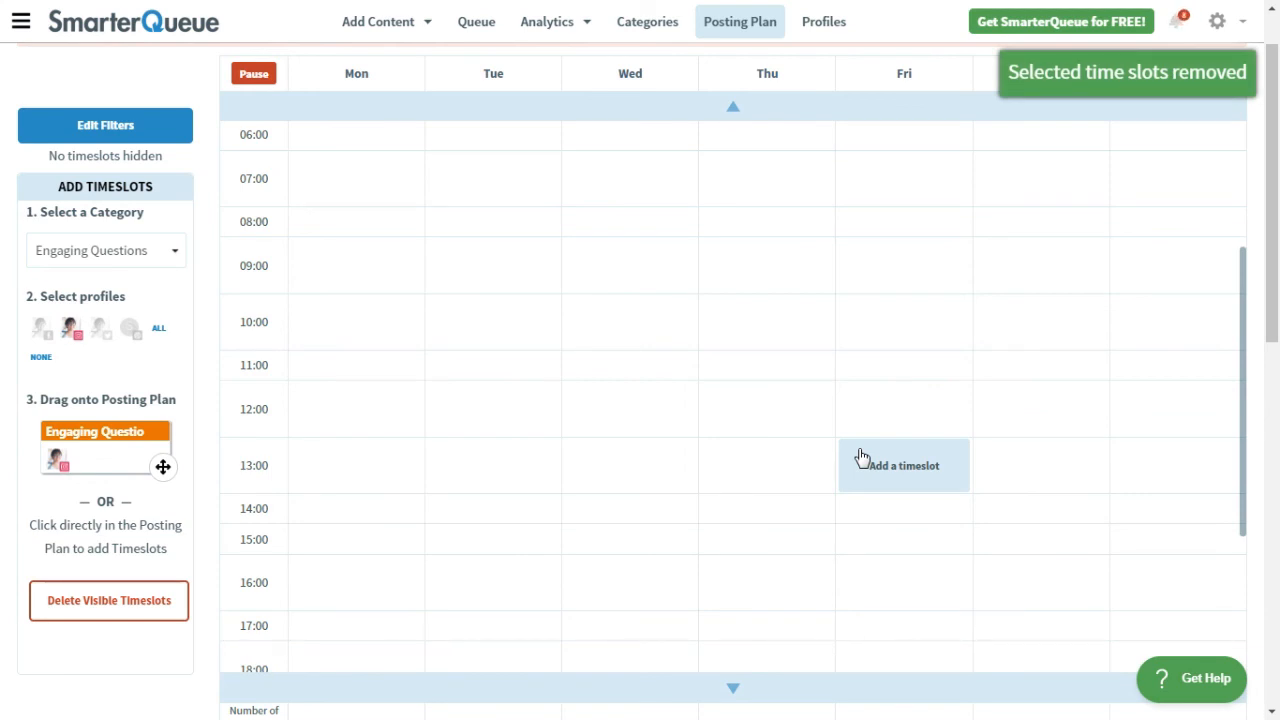